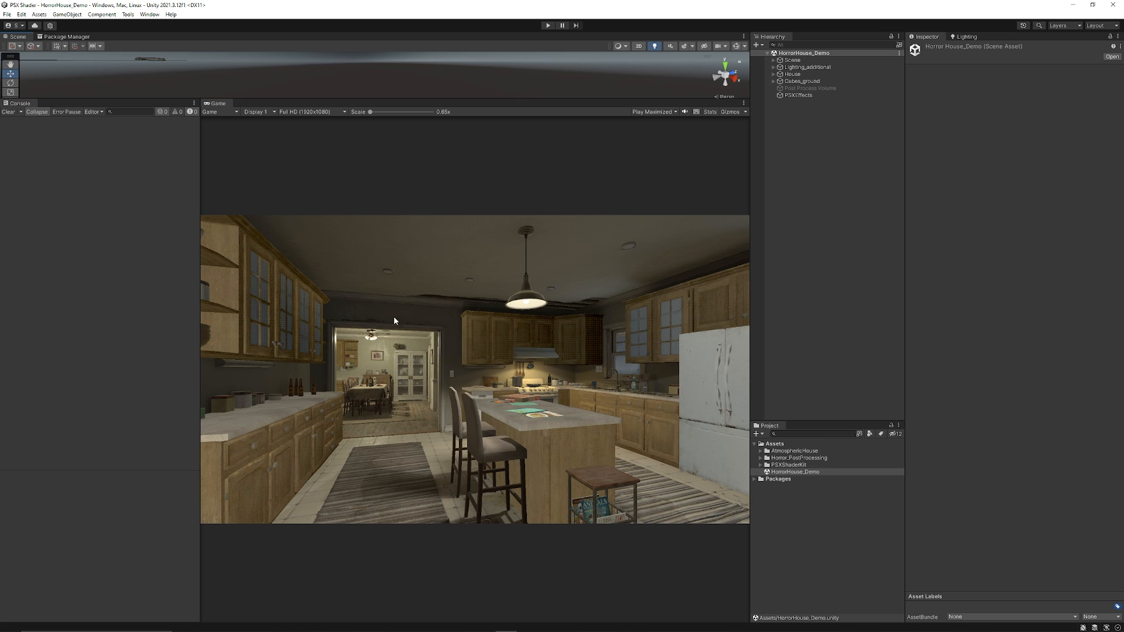
# Check the game view resolution list and browse down through the project assets
pyautogui.click(312, 111)
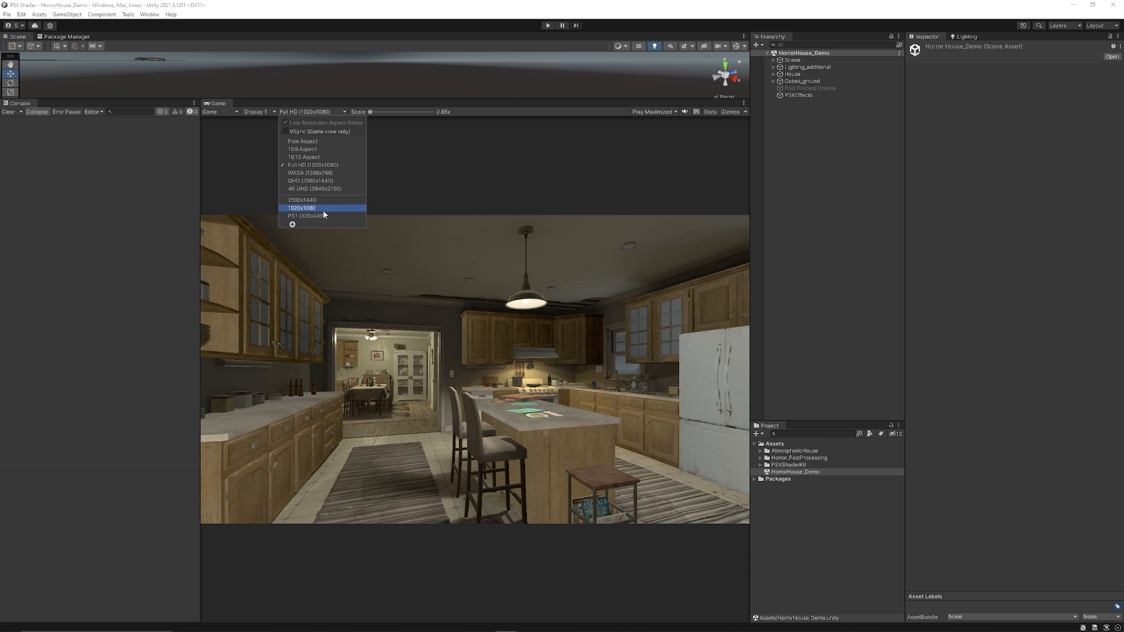
pyautogui.click(304, 216)
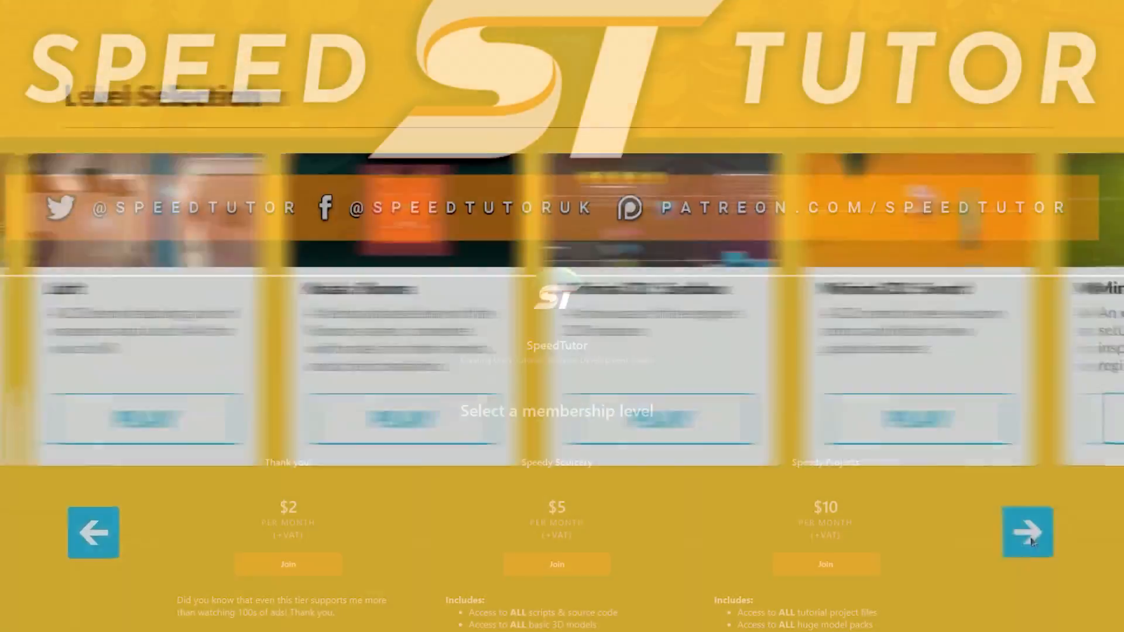
pyautogui.scroll(-3)
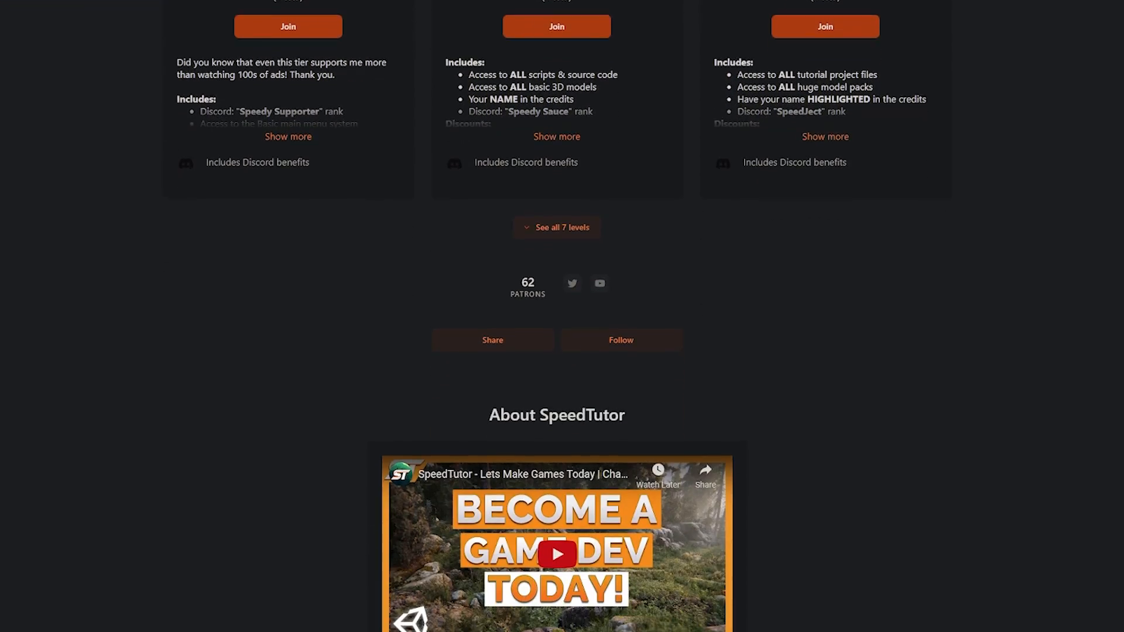
pyautogui.scroll(-3)
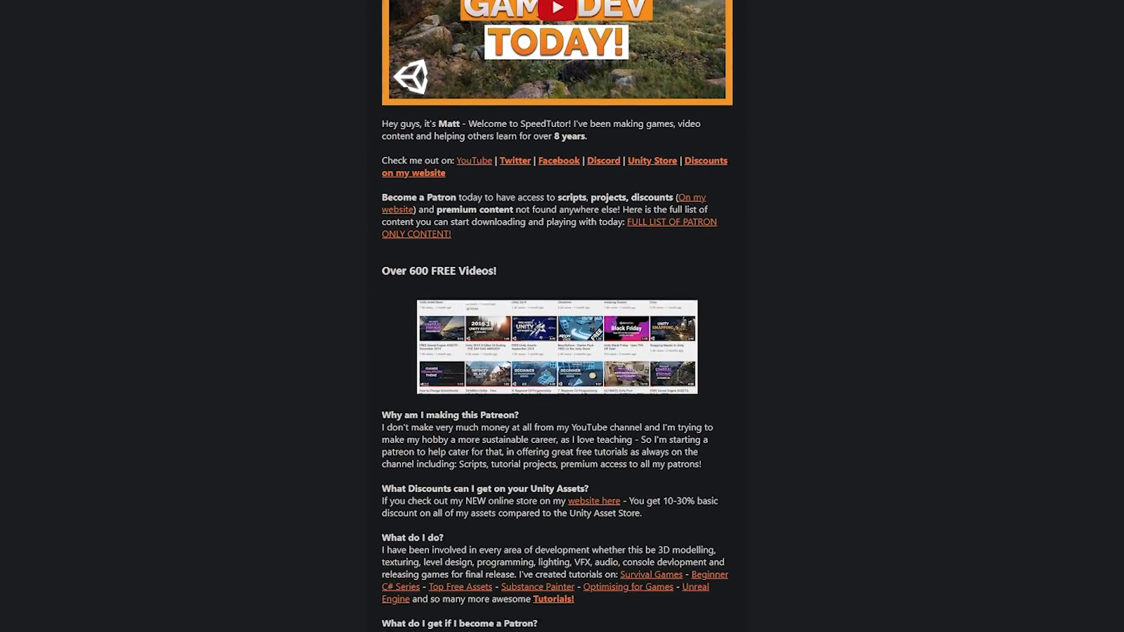
pyautogui.scroll(-3)
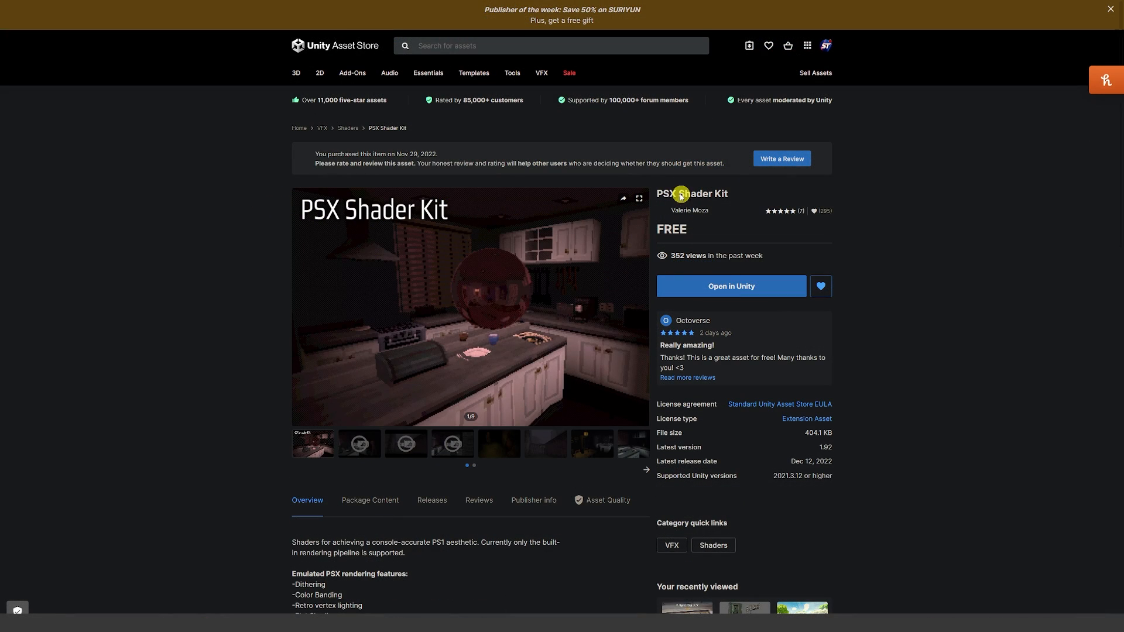
pyautogui.moveTo(695, 215)
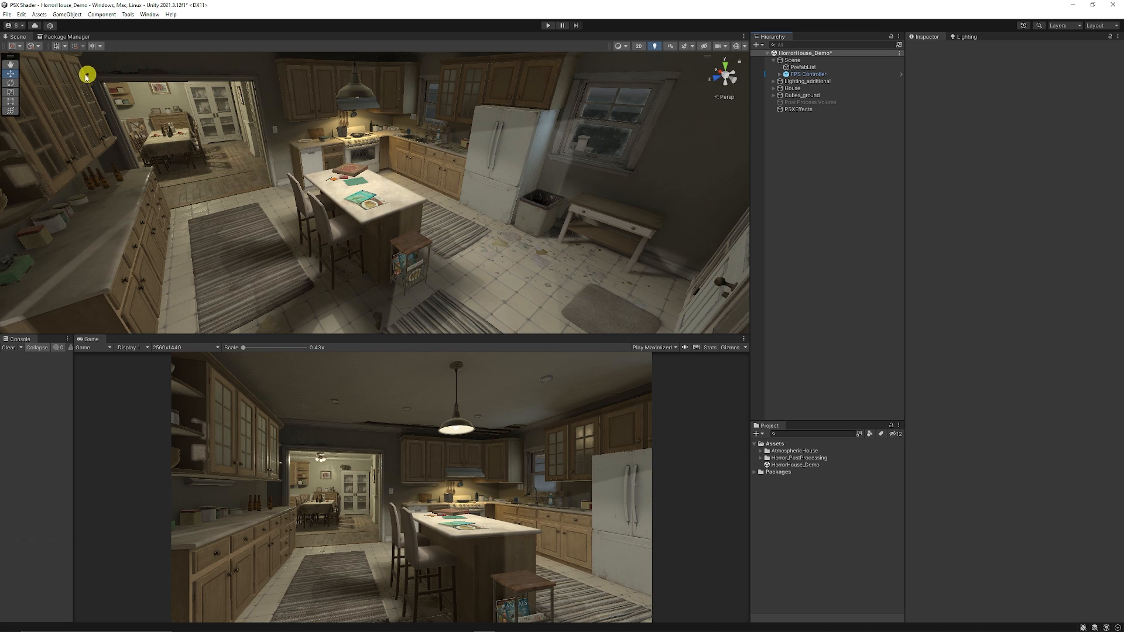
# Search 'PSX' in Package Manager's My Assets to import the PSX Shader Kit
pyautogui.click(150, 14)
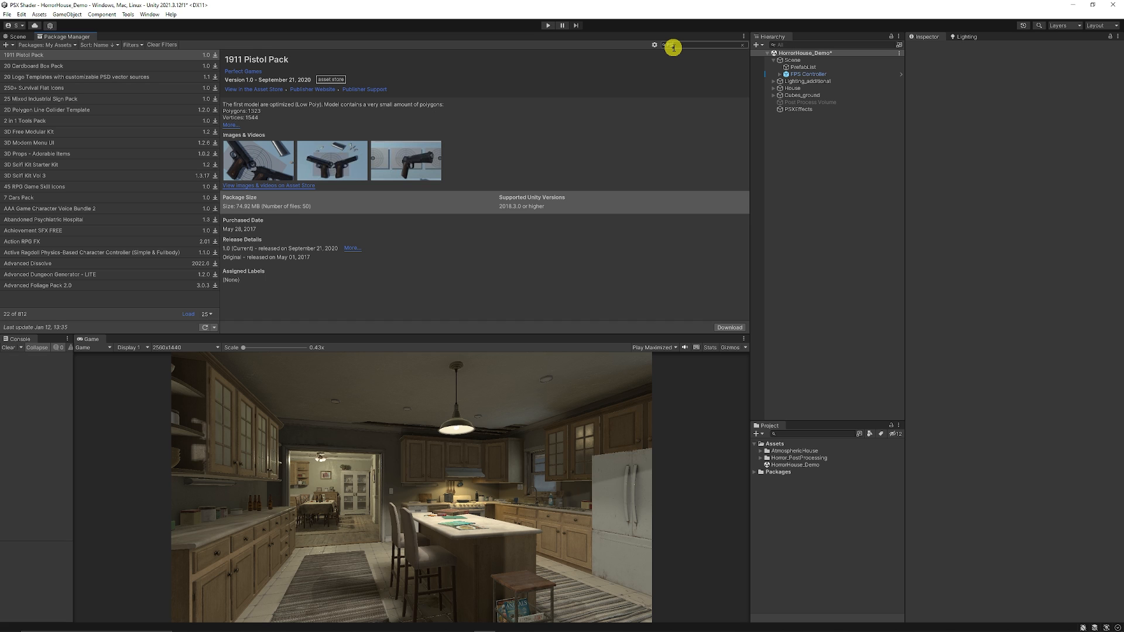
pyautogui.write('PSX')
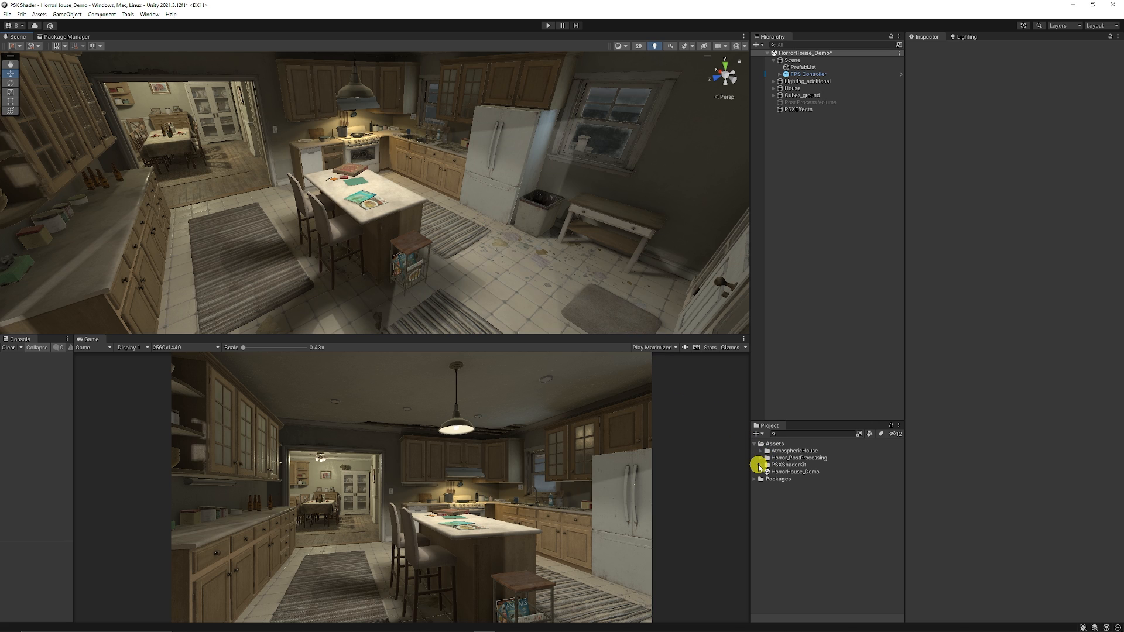
# Load the PSX kit's Demo Scene and select its Camera with the PSX Shader Manager
pyautogui.click(765, 464)
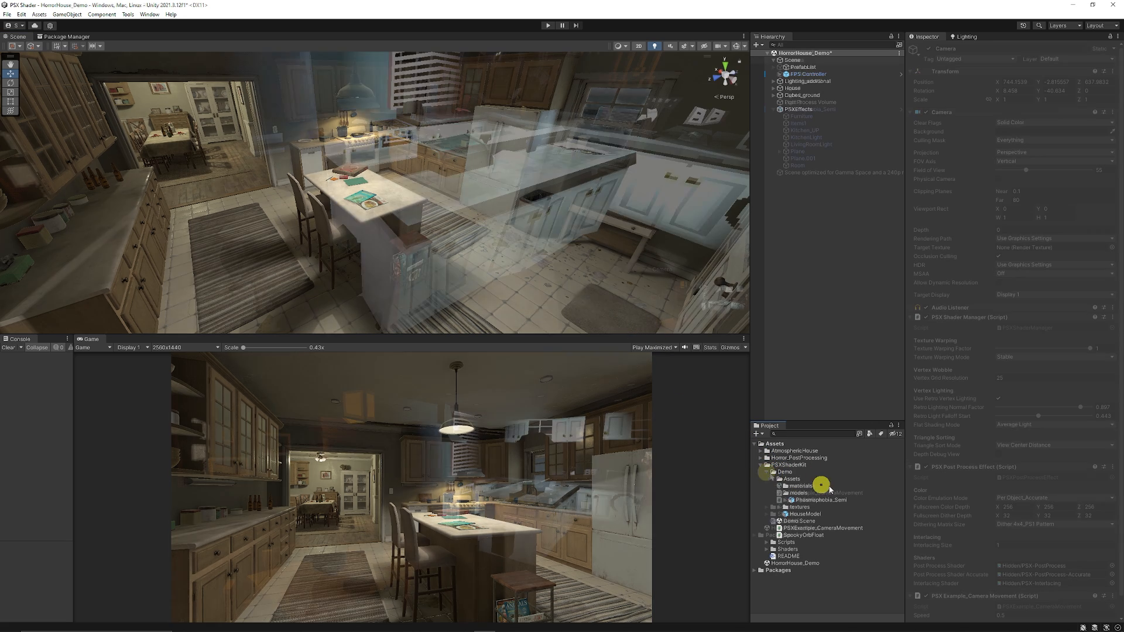
pyautogui.doubleClick(800, 486)
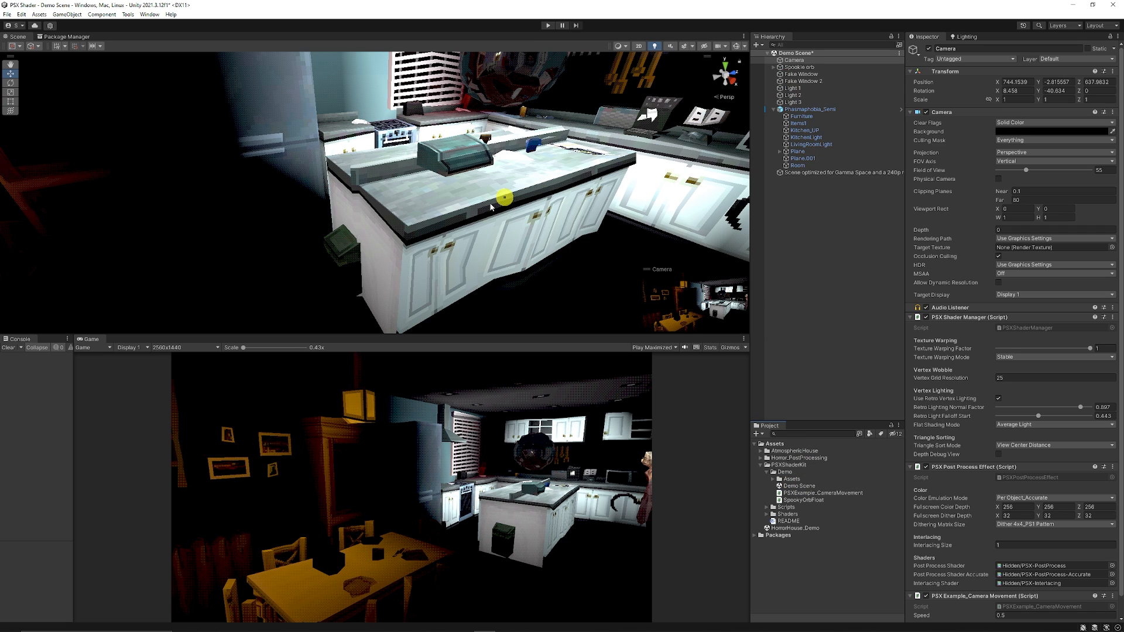
pyautogui.click(793, 60)
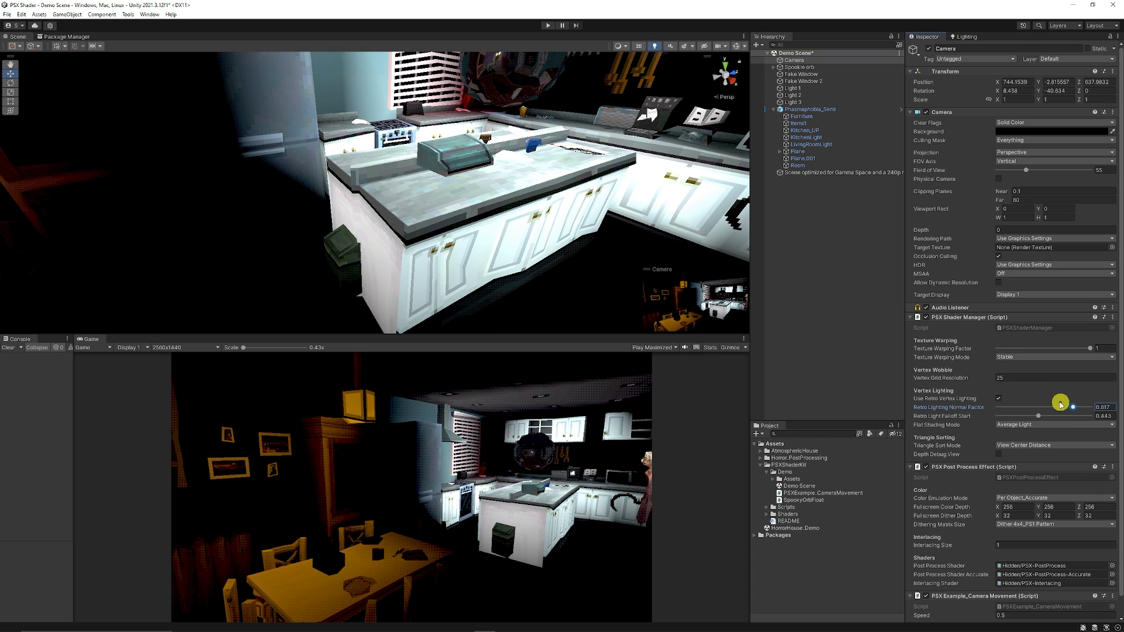
# Try the retro lighting normal factor slider and inspect the demo cabinets up close
pyautogui.moveTo(1059, 402); pyautogui.dragTo(1073, 406)
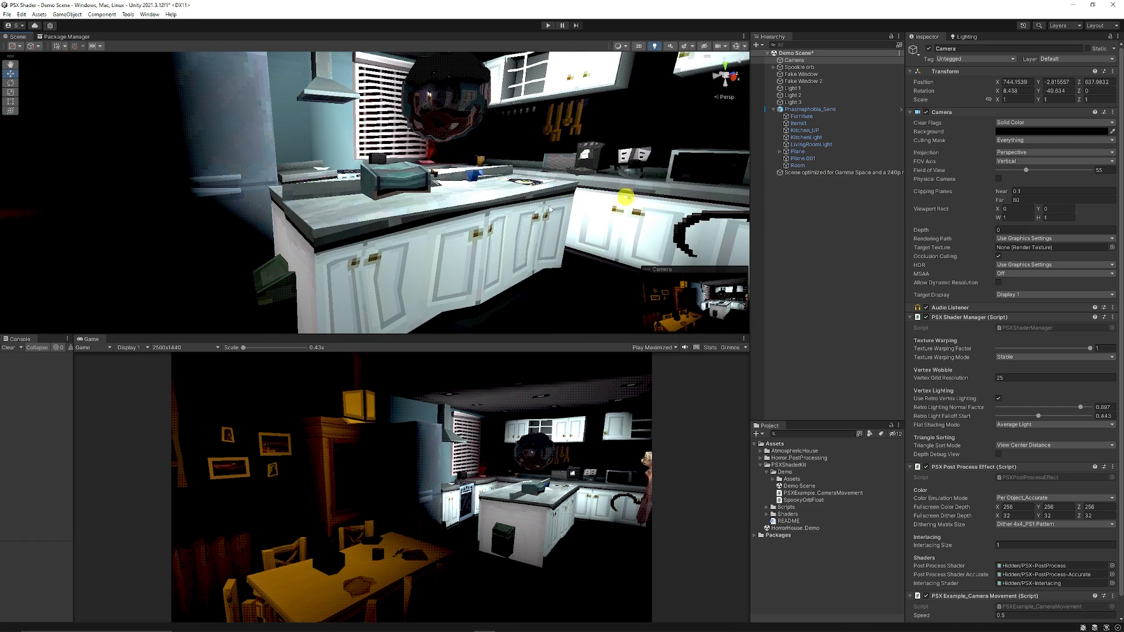
pyautogui.moveTo(979, 288)
pyautogui.write('100')
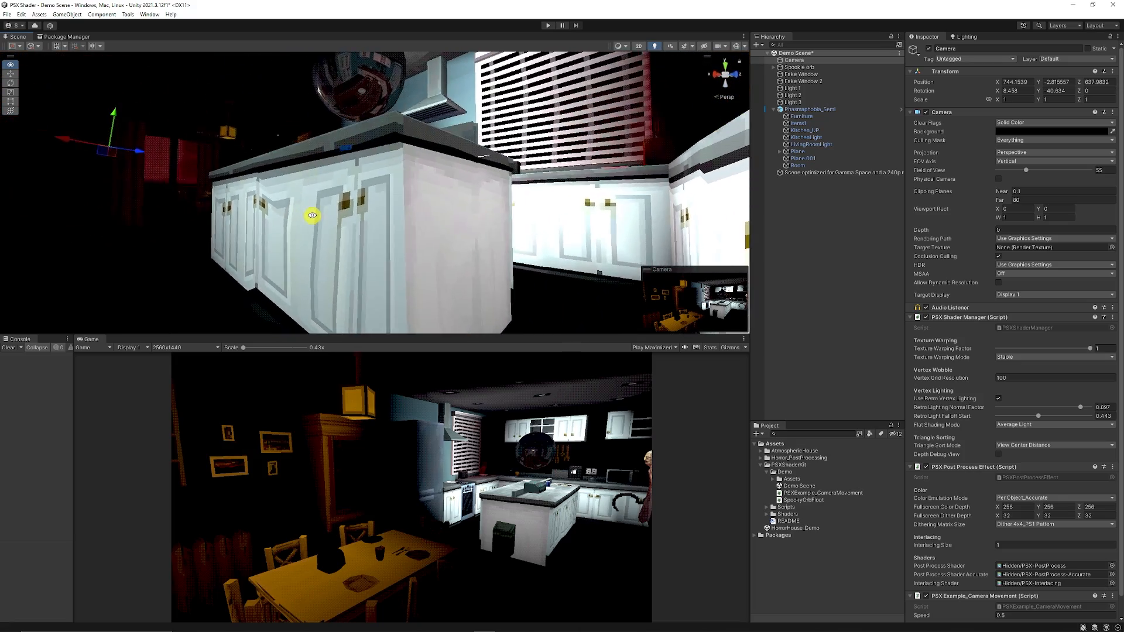
pyautogui.moveTo(312, 214); pyautogui.dragTo(547, 273)
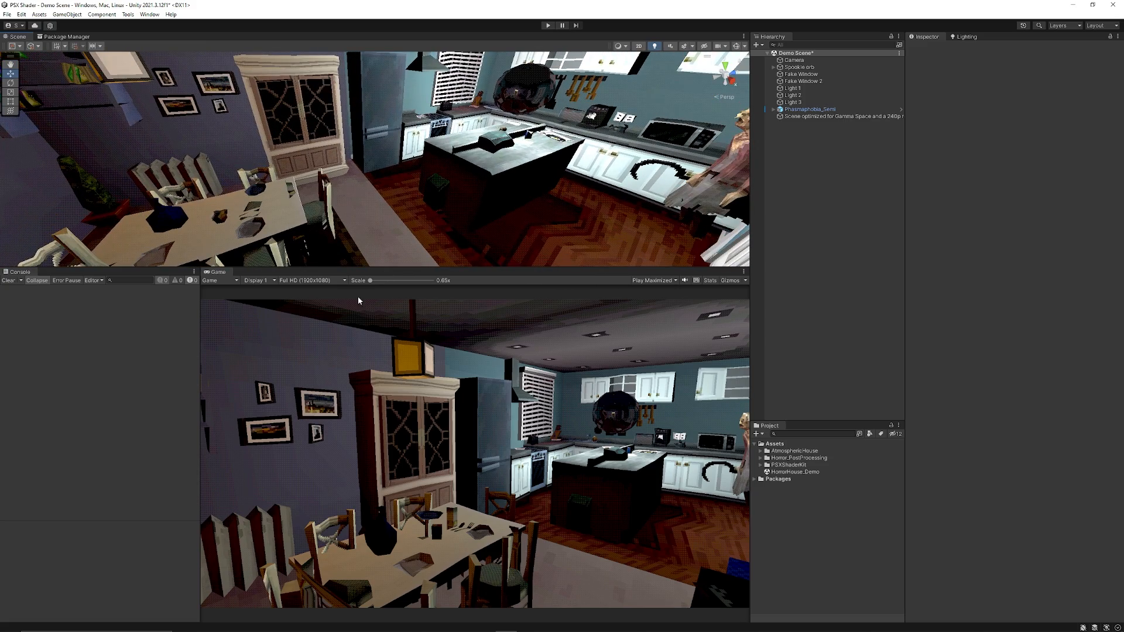
pyautogui.moveTo(523, 196)
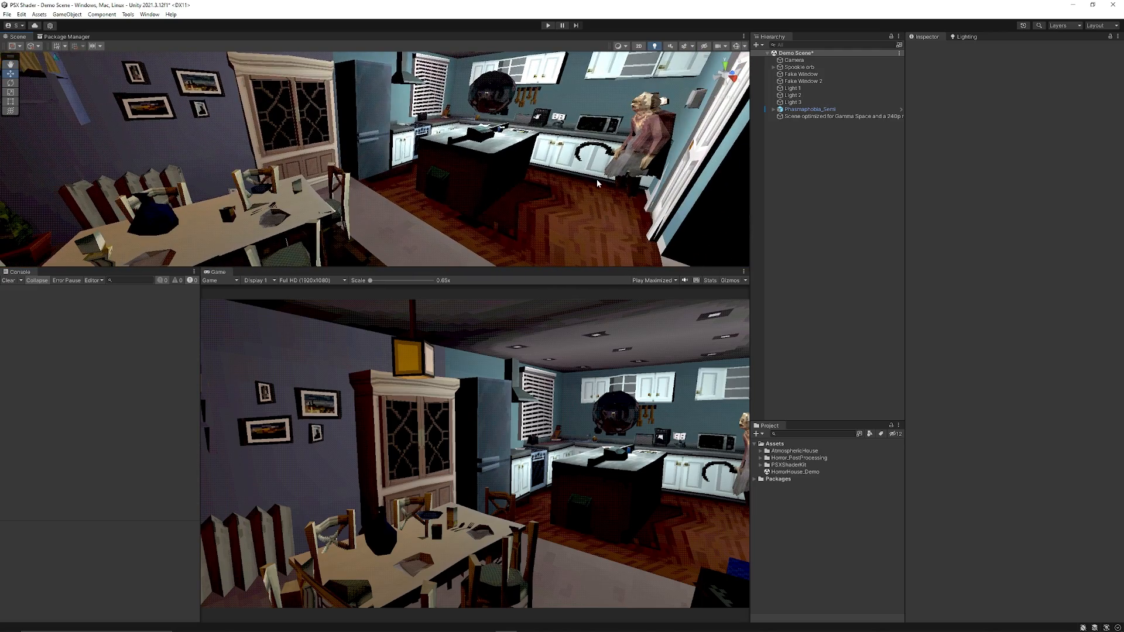
pyautogui.moveTo(489, 228)
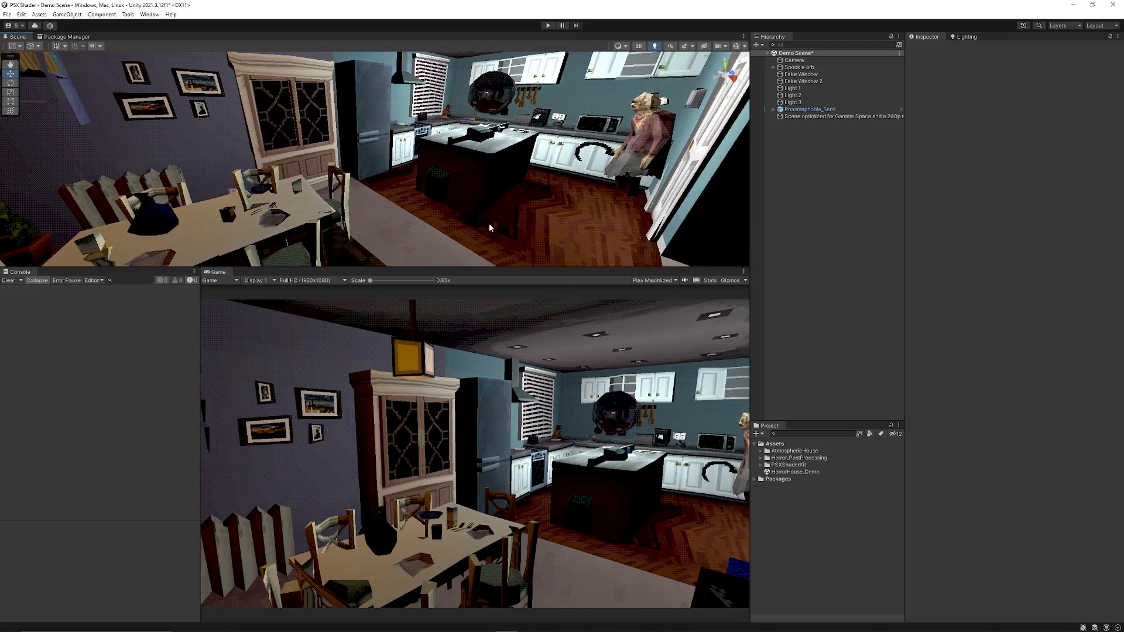
pyautogui.moveTo(470, 222)
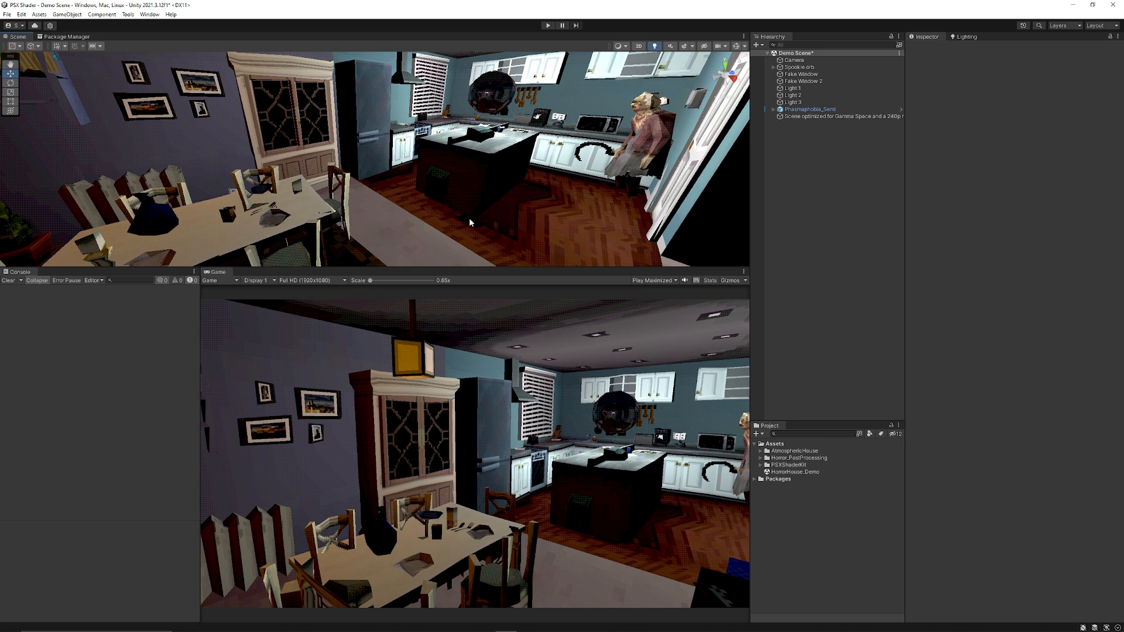
pyautogui.moveTo(333, 268)
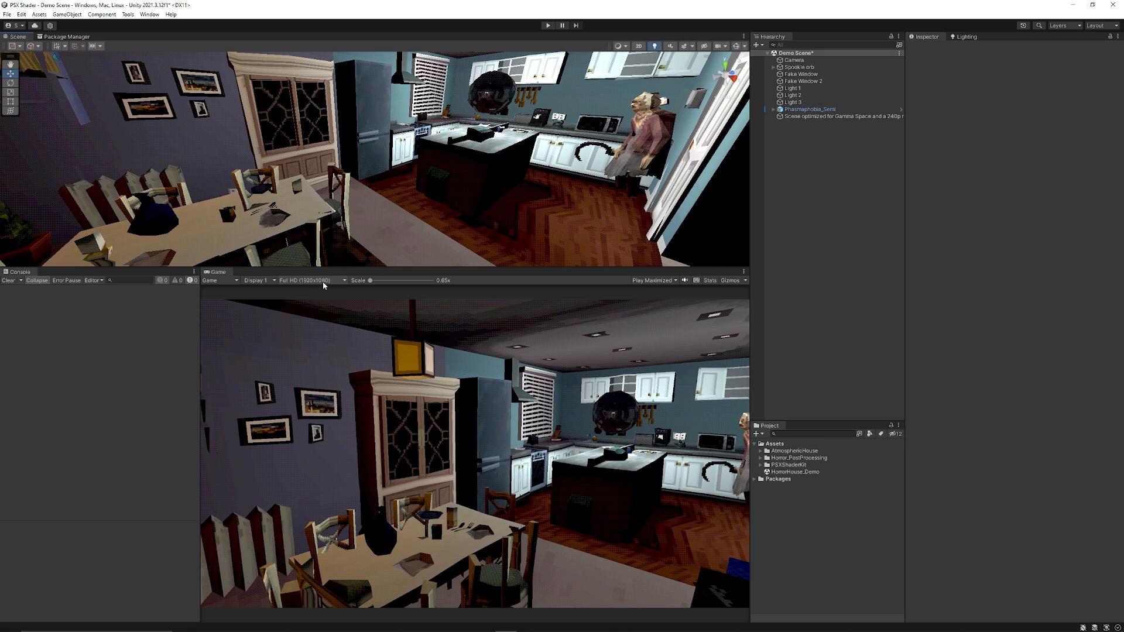
# Add a custom fixed game-view resolution of 320 x 240
pyautogui.click(311, 280)
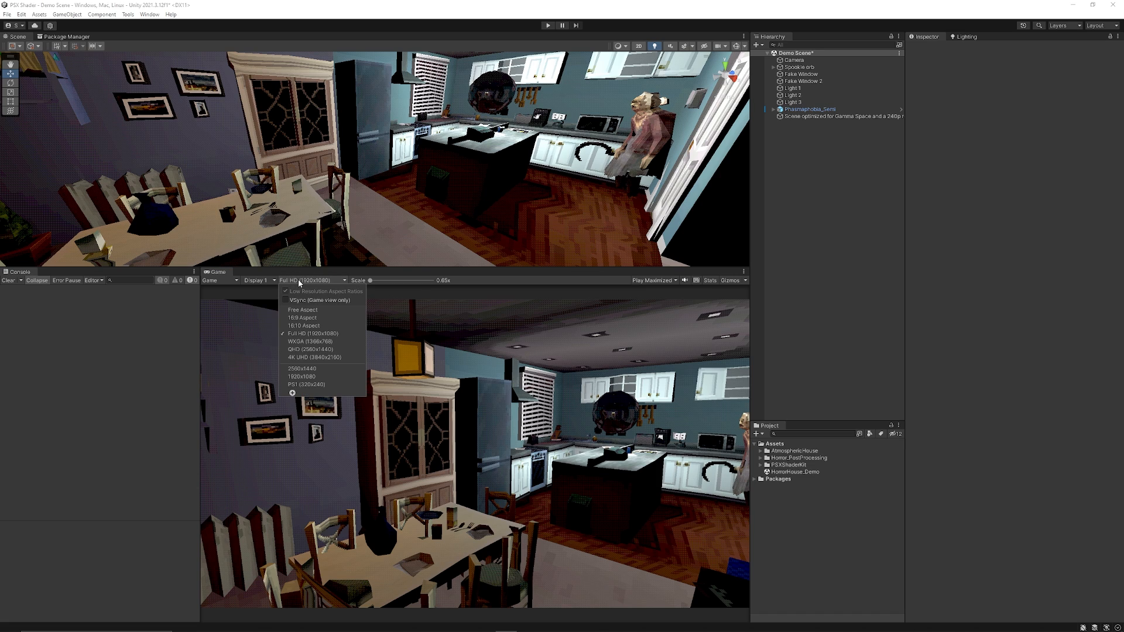
pyautogui.moveTo(294, 393)
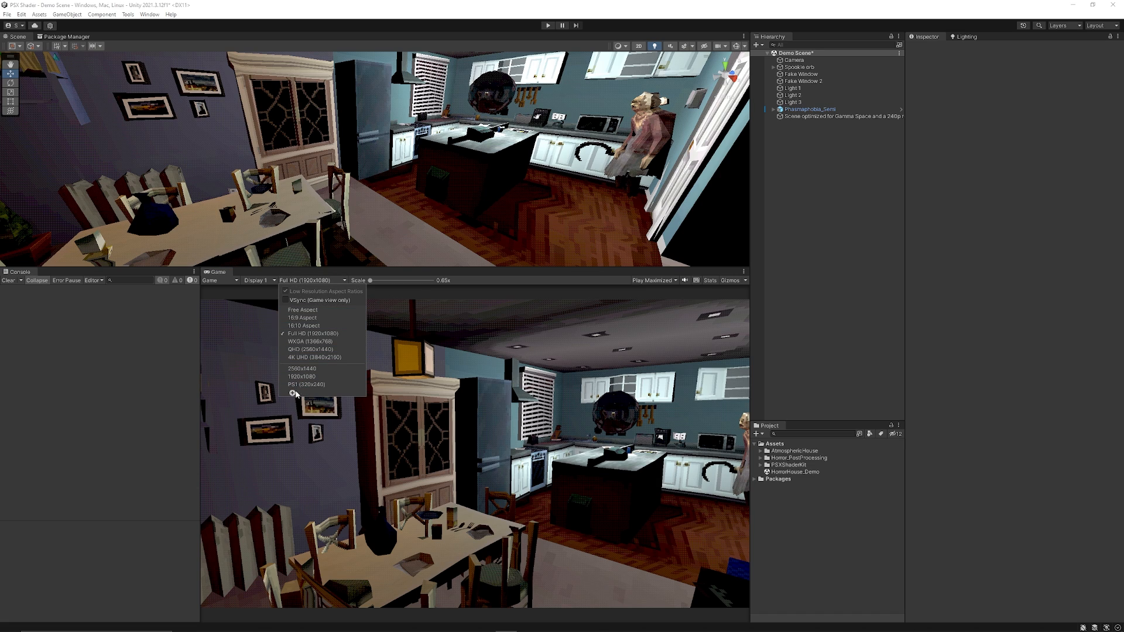
pyautogui.click(293, 393)
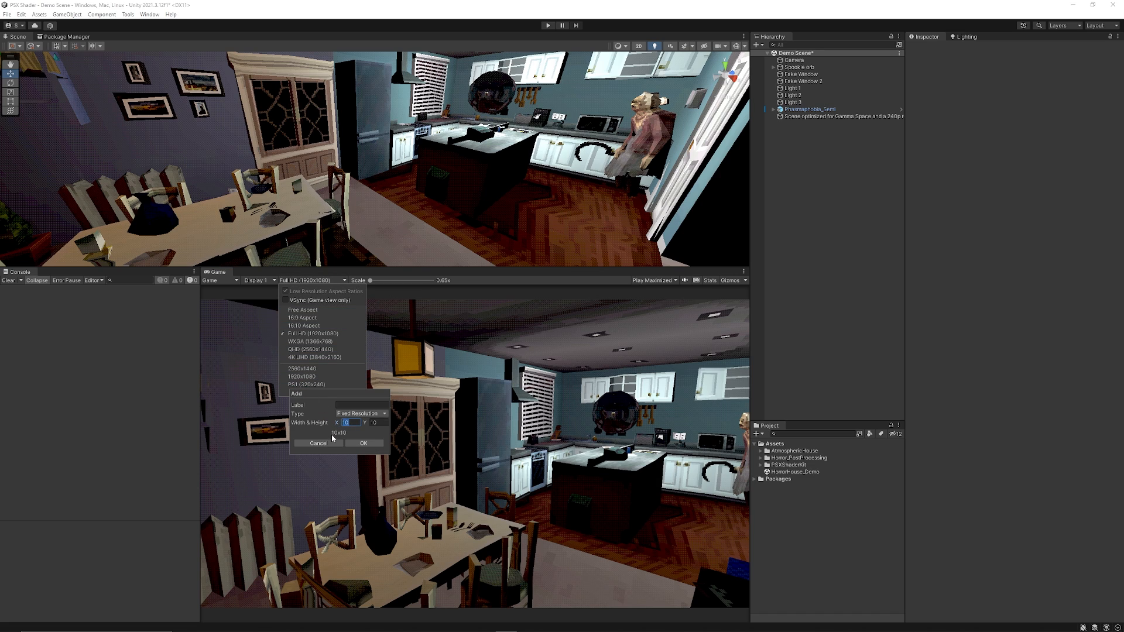
pyautogui.write('320')
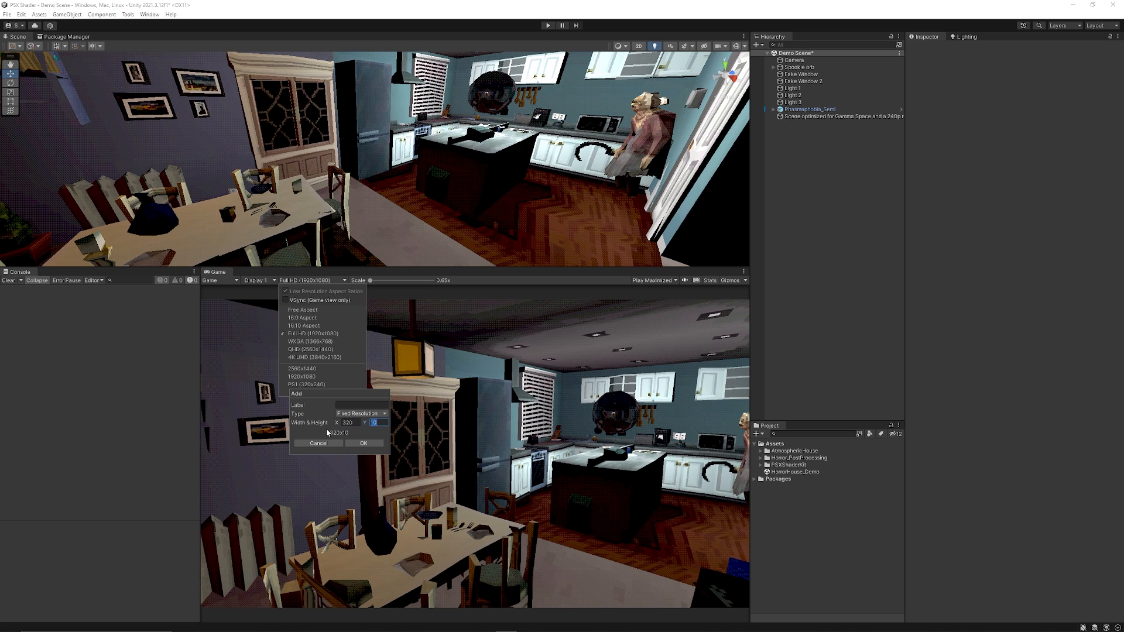
pyautogui.write('240')
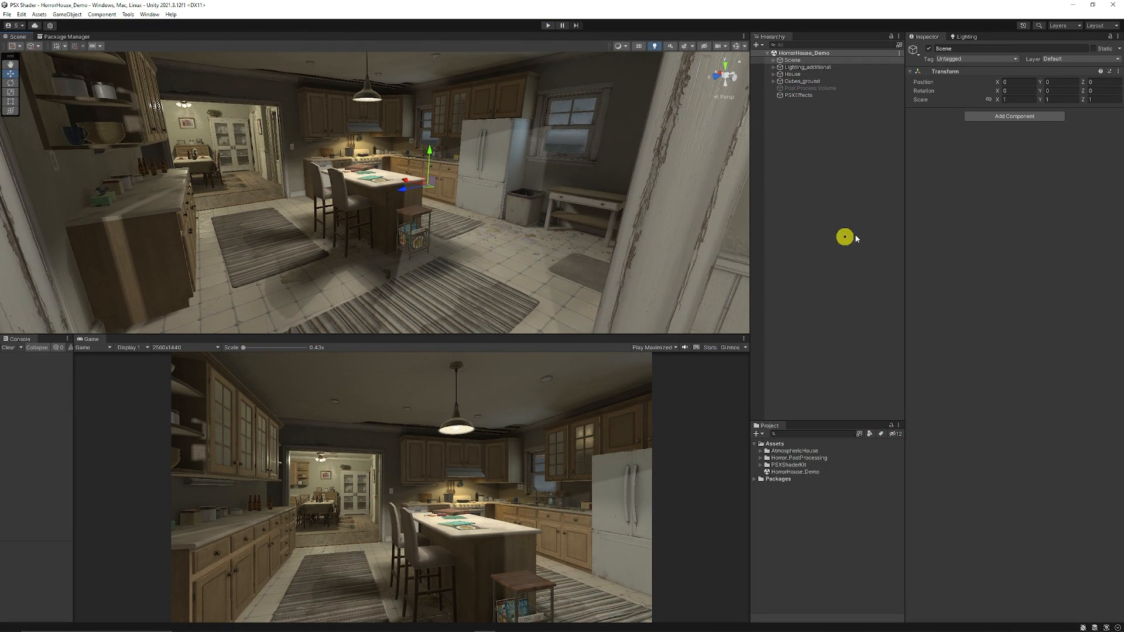
# Add a PSX Shader Manager component to the PSXEffects object
pyautogui.click(797, 96)
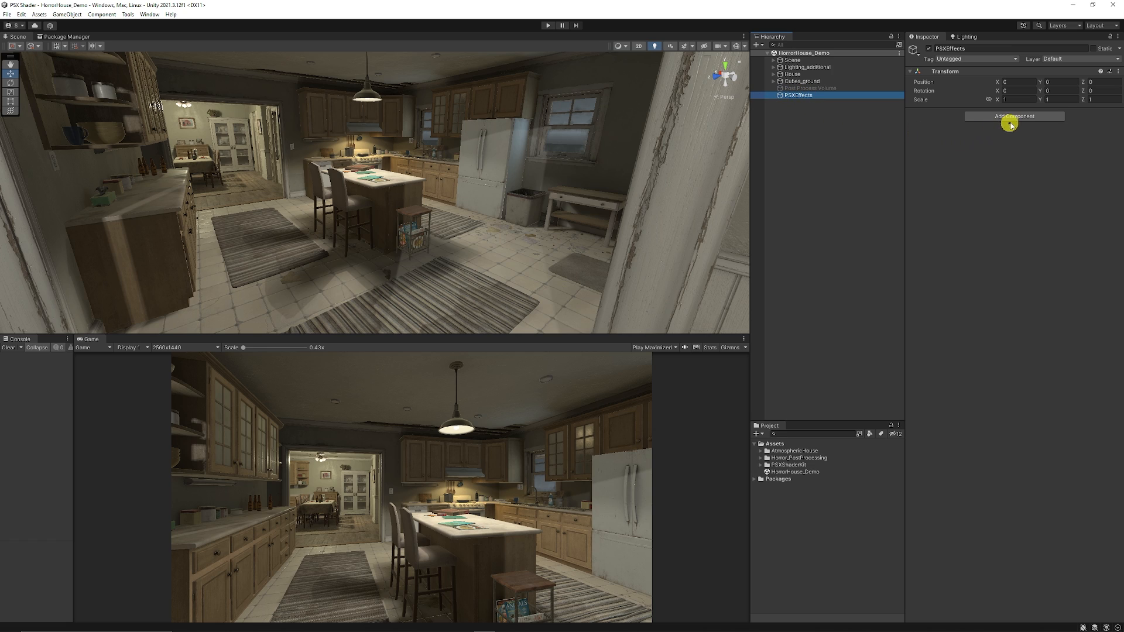
pyautogui.click(1013, 116)
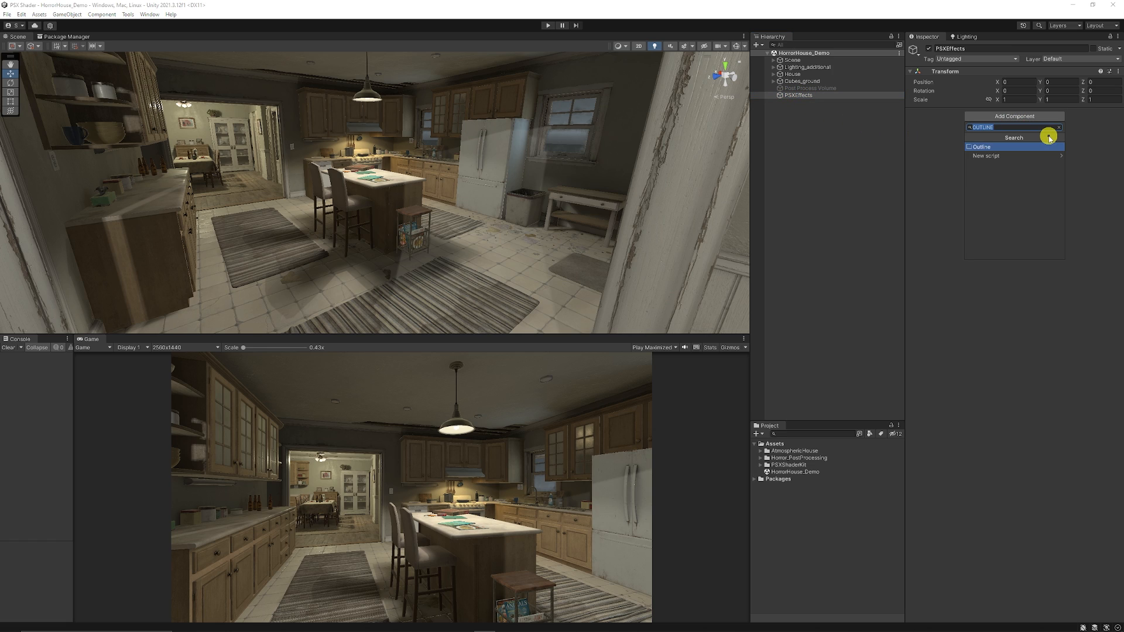
pyautogui.write('PSX')
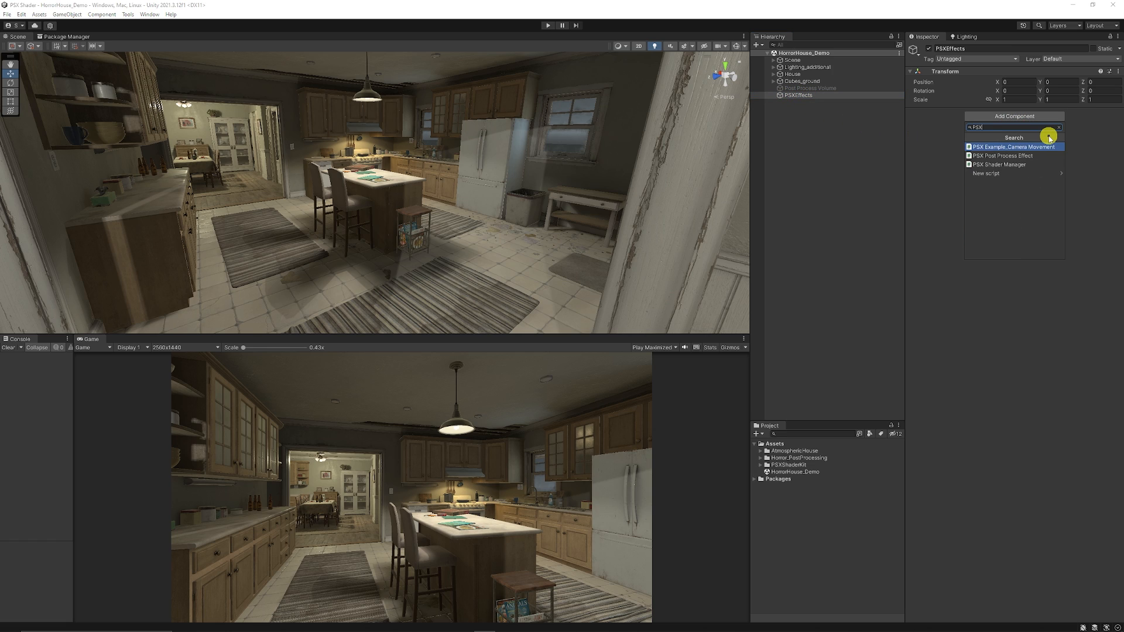
pyautogui.click(998, 163)
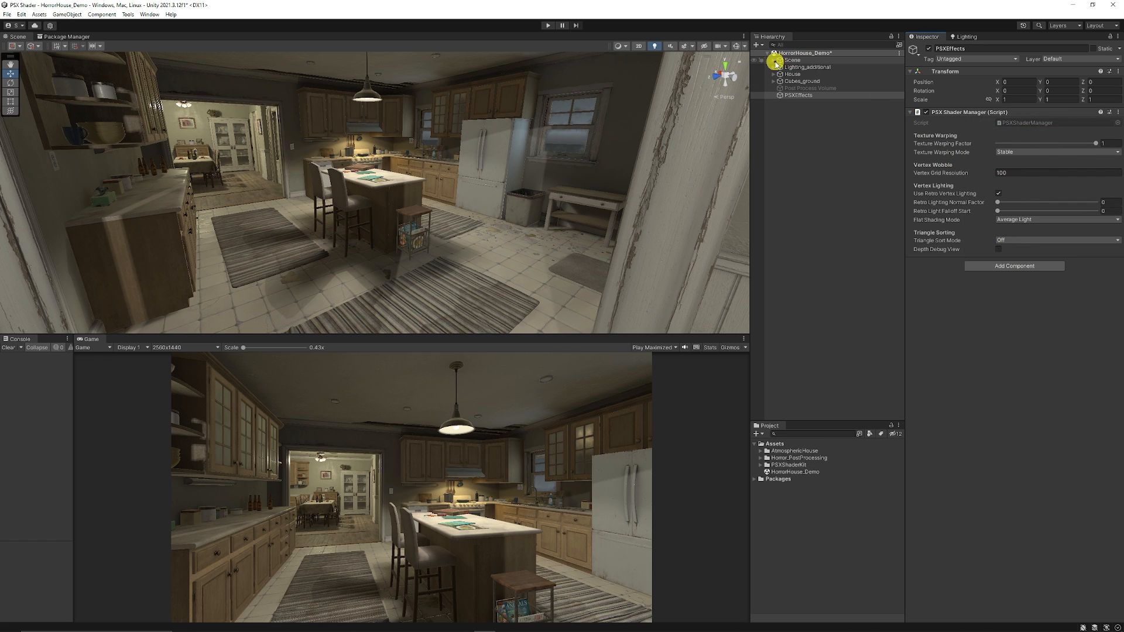
# Add a PSX Post Process Effect component to the FPS Camera
pyautogui.click(811, 81)
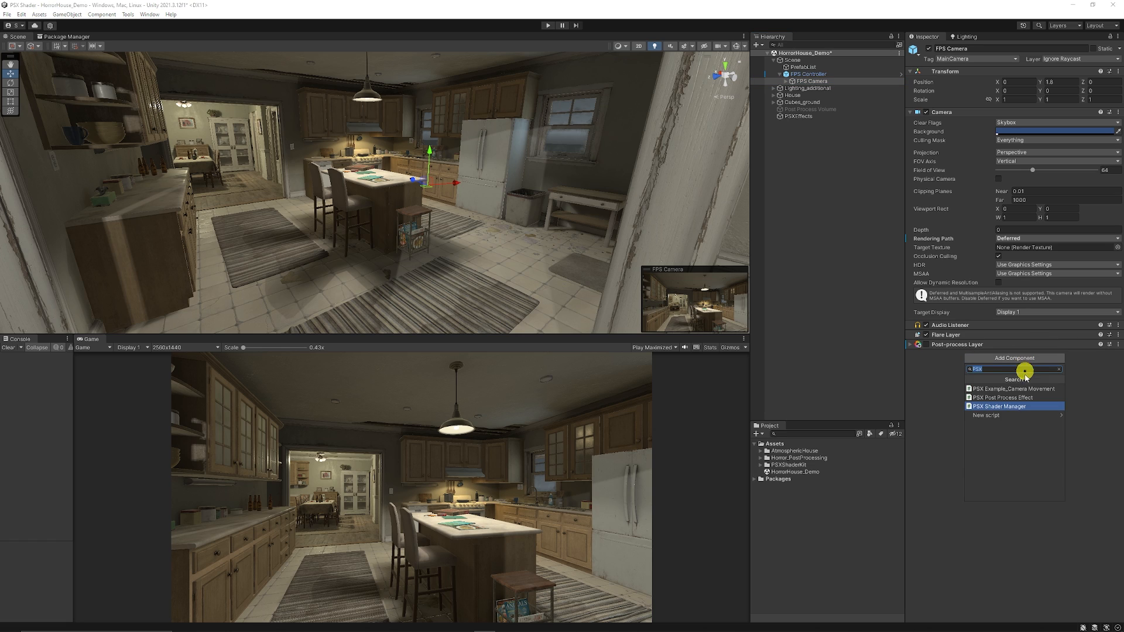
pyautogui.moveTo(1004, 396)
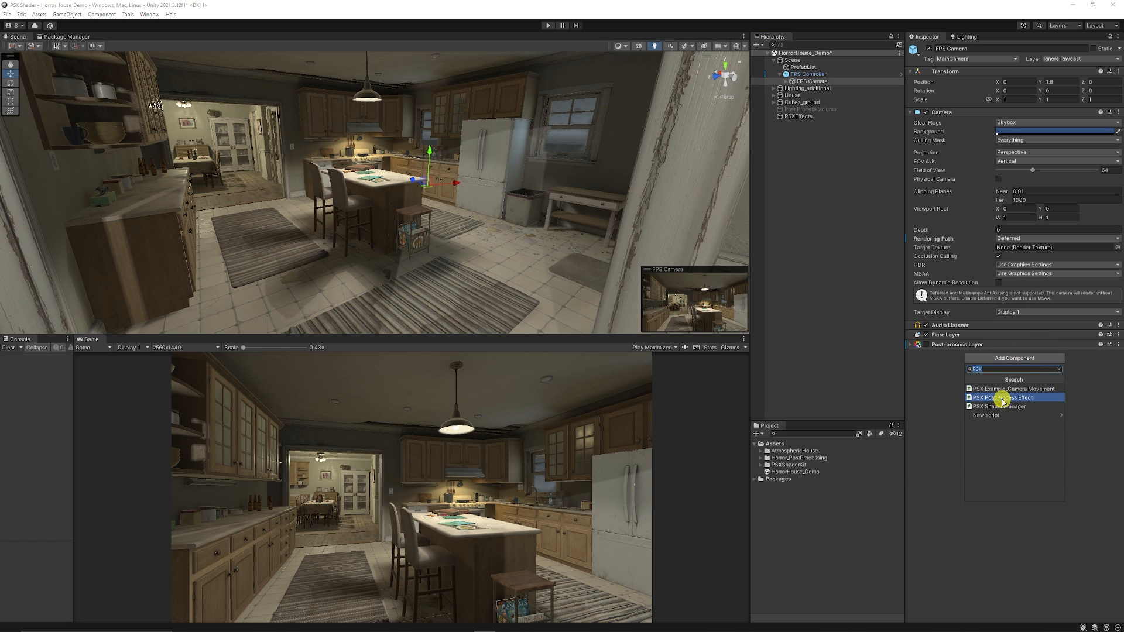
pyautogui.click(1002, 396)
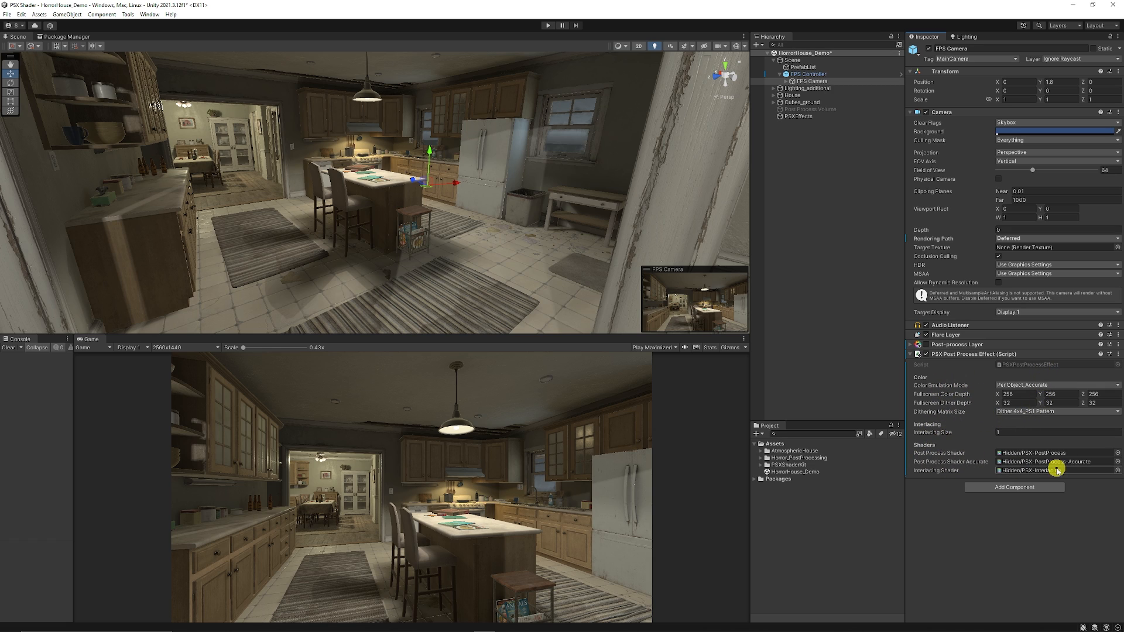
pyautogui.click(798, 116)
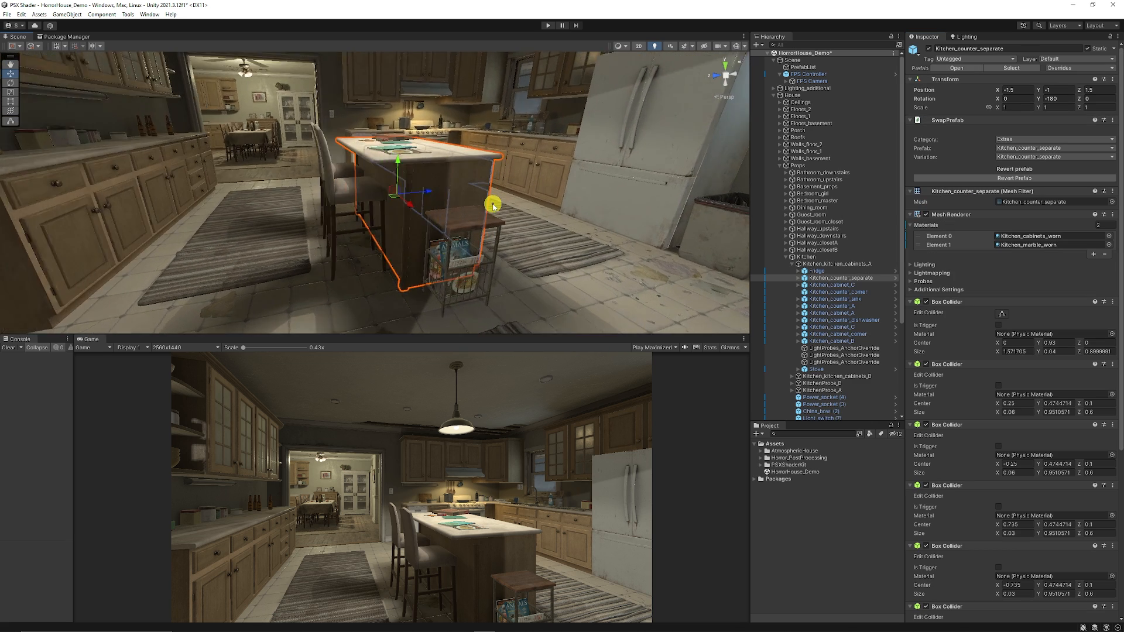
# Set the kitchen island's marble and cabinet materials to PSX Vertex Lit, then select the fridge
pyautogui.moveTo(492, 205); pyautogui.dragTo(799, 270)
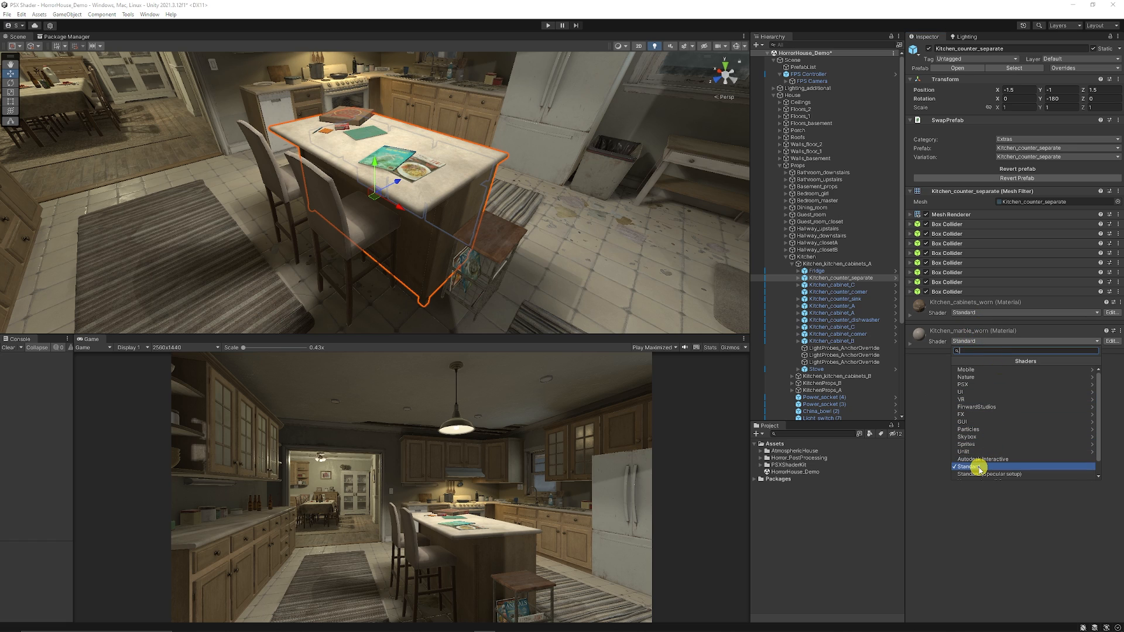
pyautogui.click(965, 384)
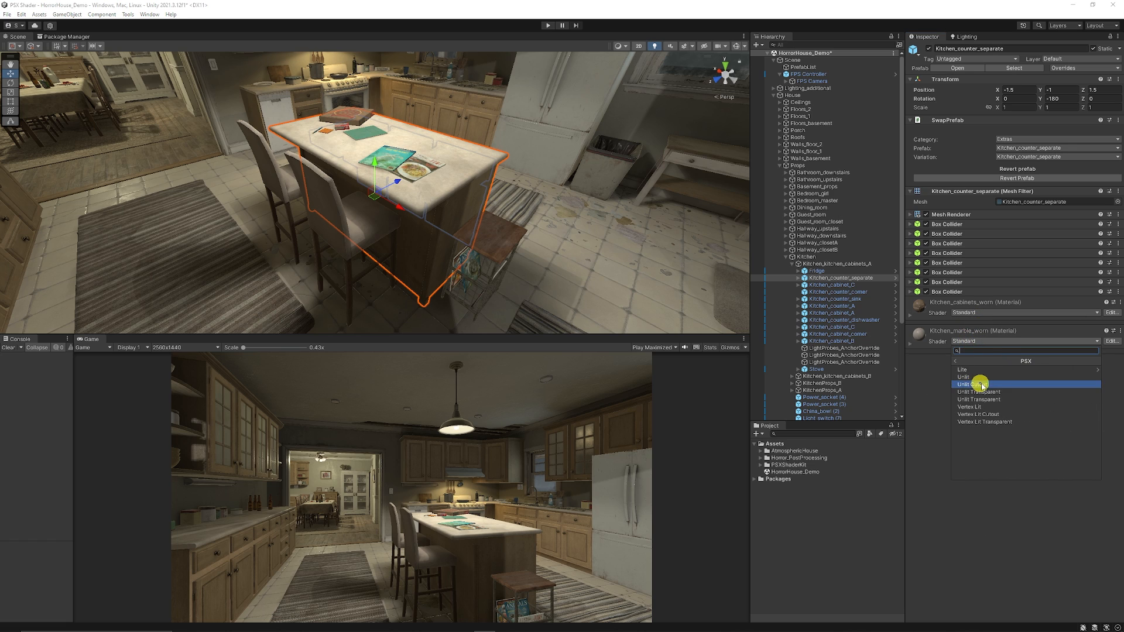
pyautogui.moveTo(989, 408)
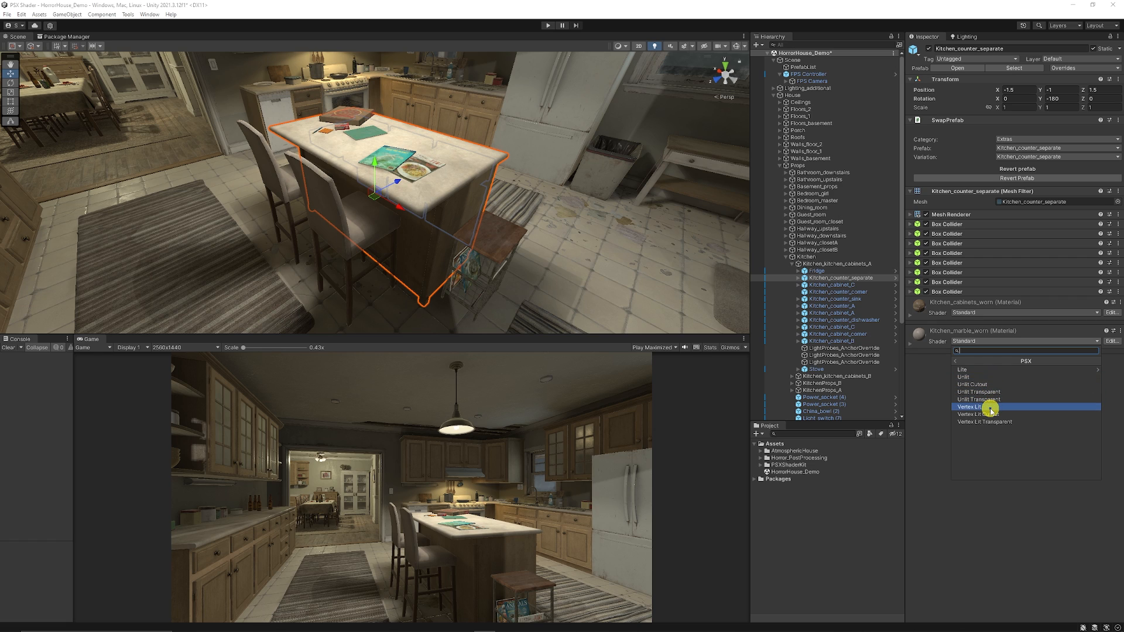
pyautogui.click(975, 408)
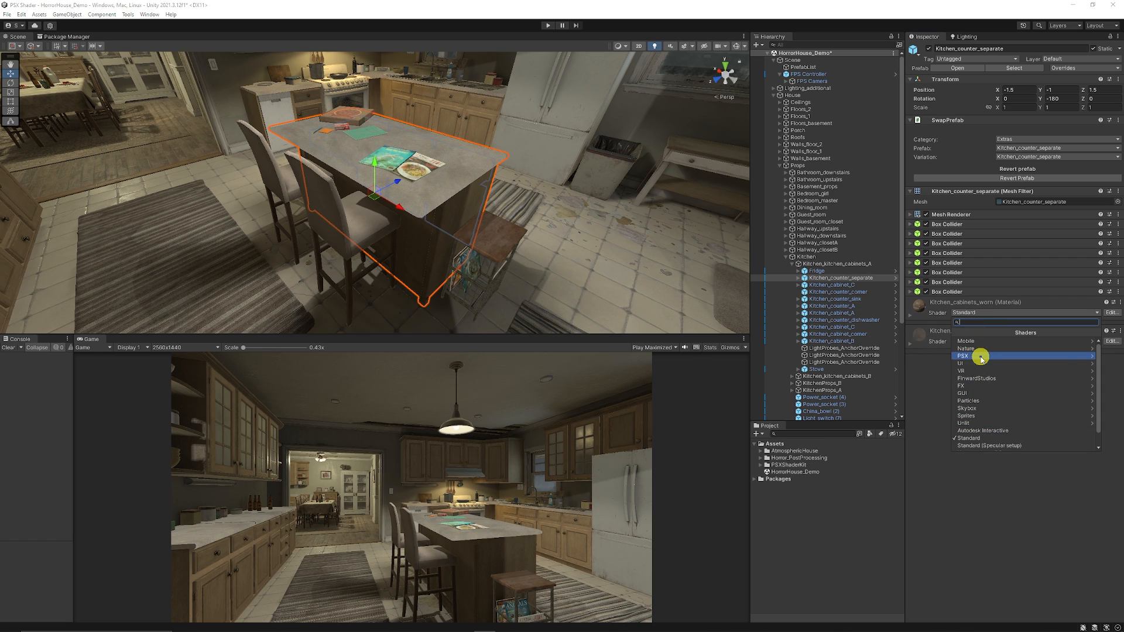
pyautogui.click(962, 356)
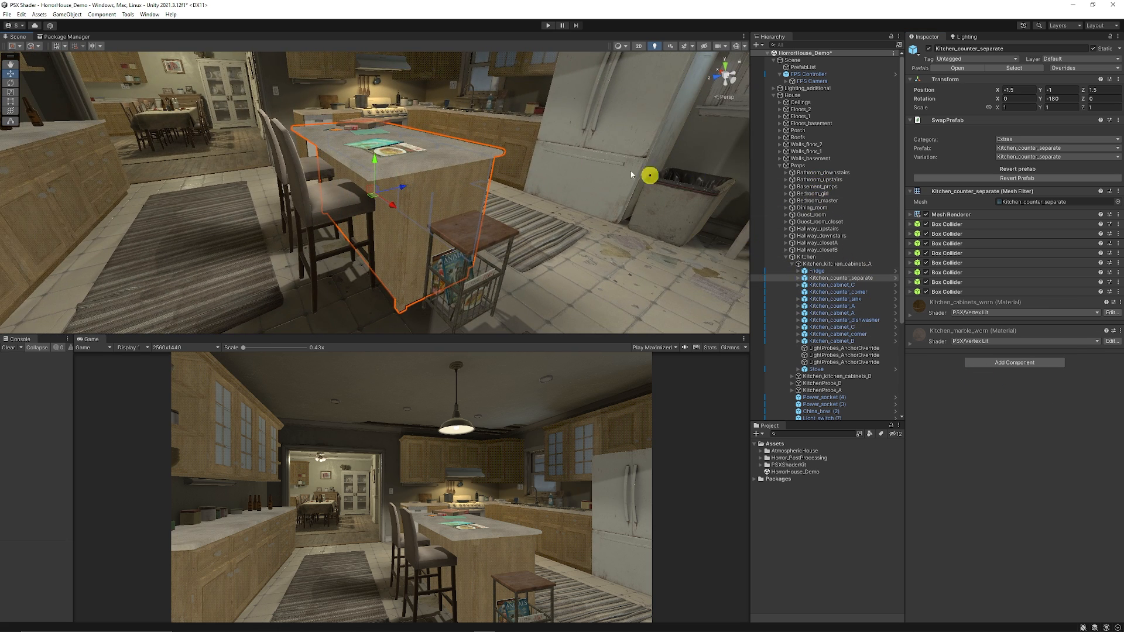
pyautogui.click(809, 271)
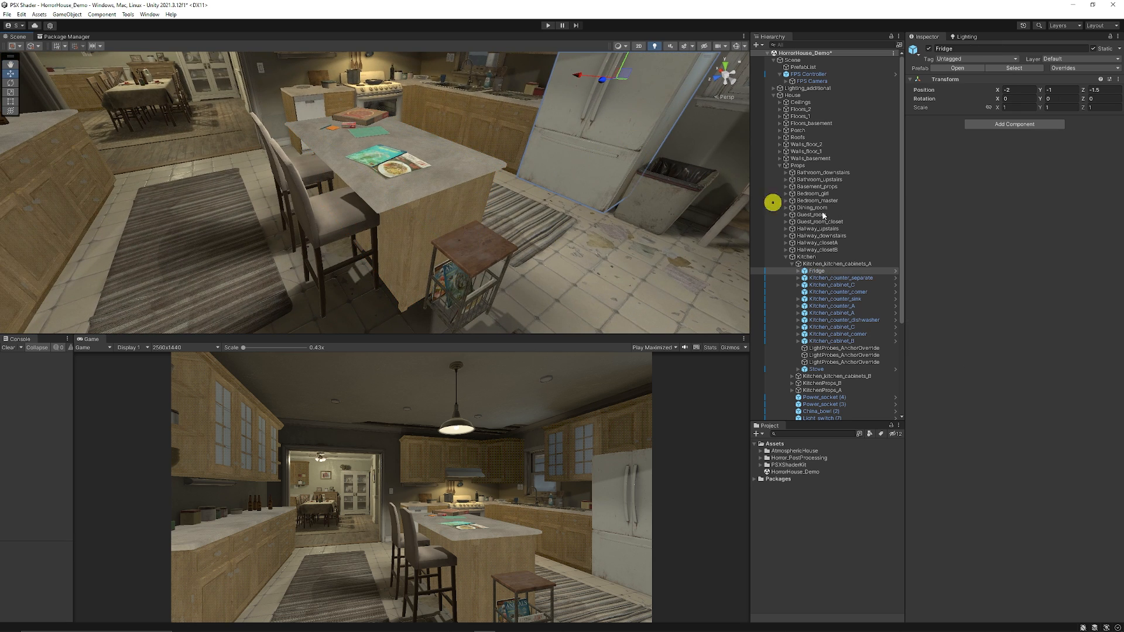
# Set the fridge's materials to the PSX Vertex Lit shader
pyautogui.click(815, 270)
pyautogui.write('li')
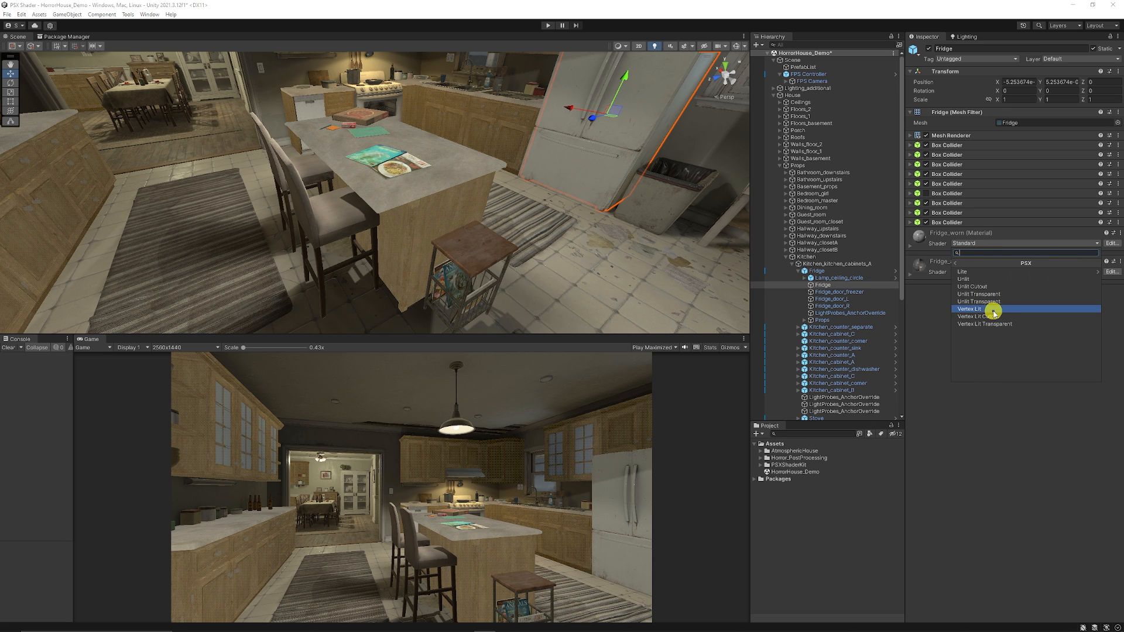
pyautogui.click(970, 309)
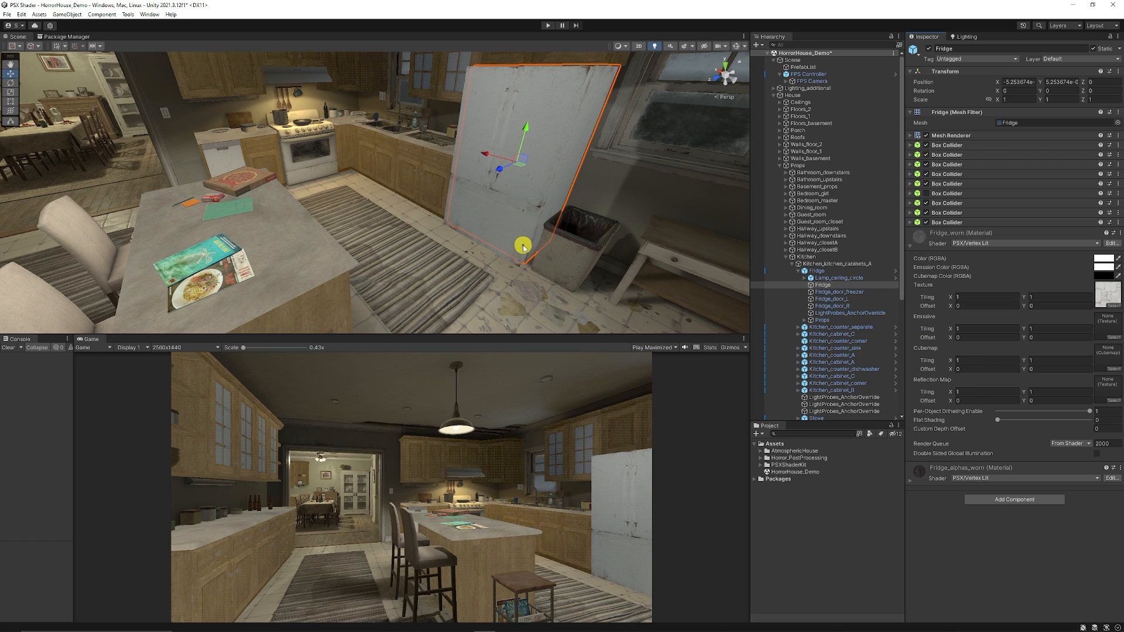
pyautogui.moveTo(629, 228)
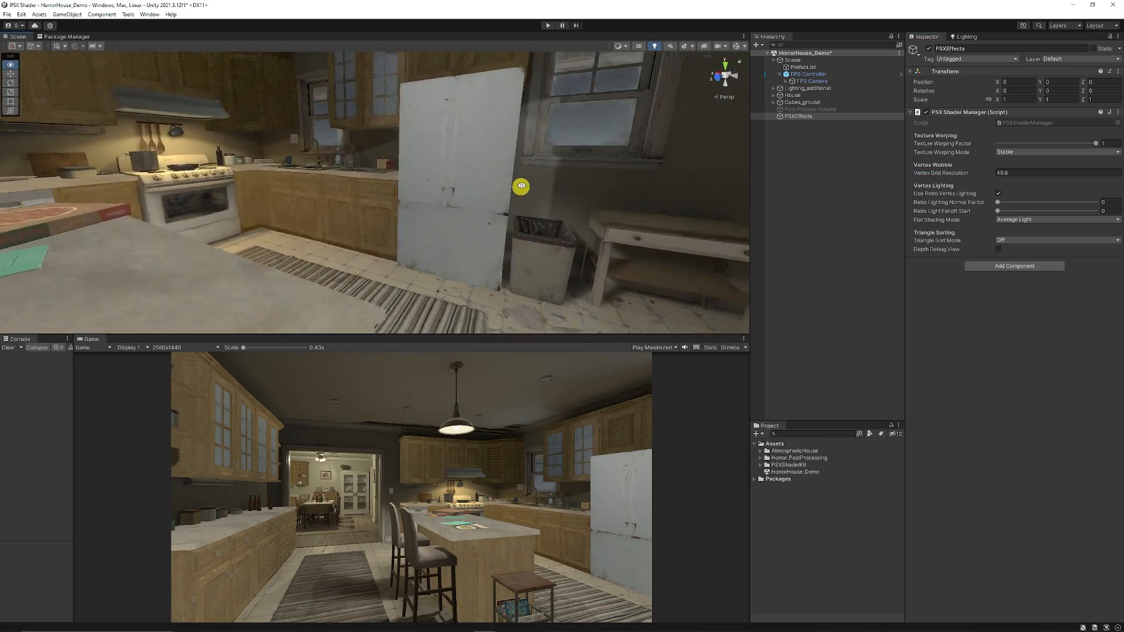
# Frame the island and fridge, then lower the retro lighting normal factor to about 0.8
pyautogui.moveTo(520, 187); pyautogui.dragTo(445, 208)
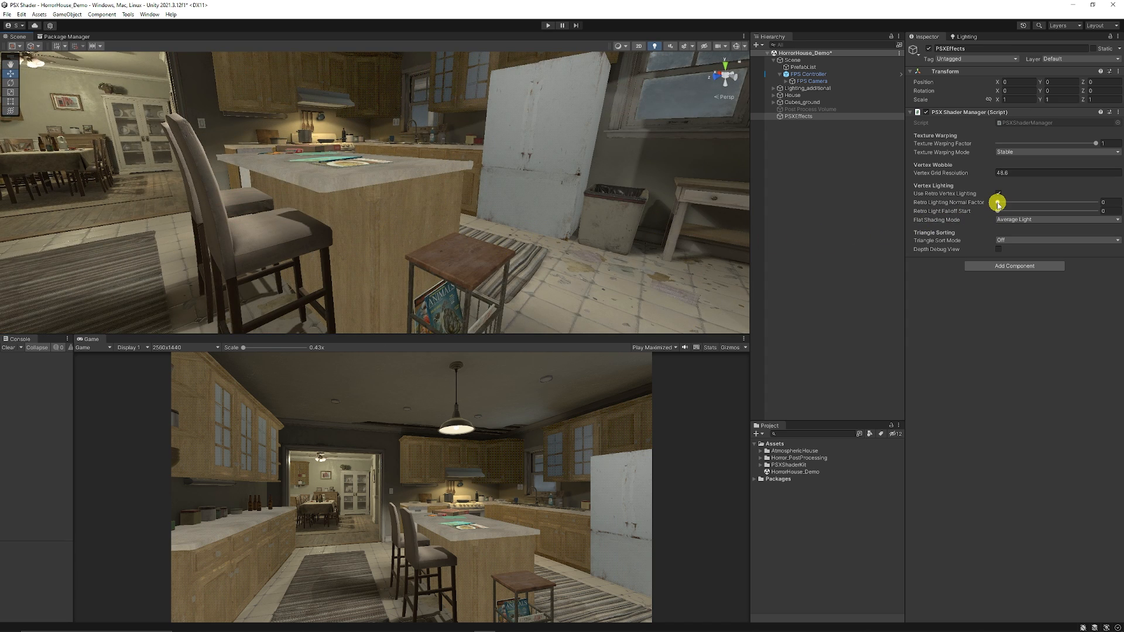
pyautogui.click(1108, 202)
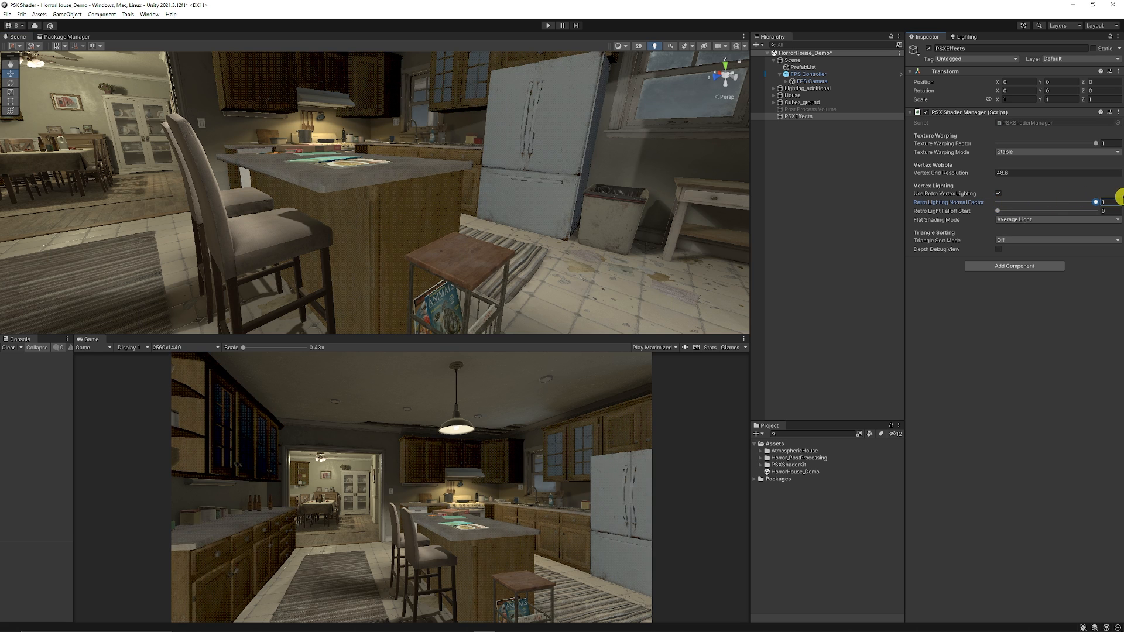
pyautogui.moveTo(1104, 202); pyautogui.dragTo(1074, 201)
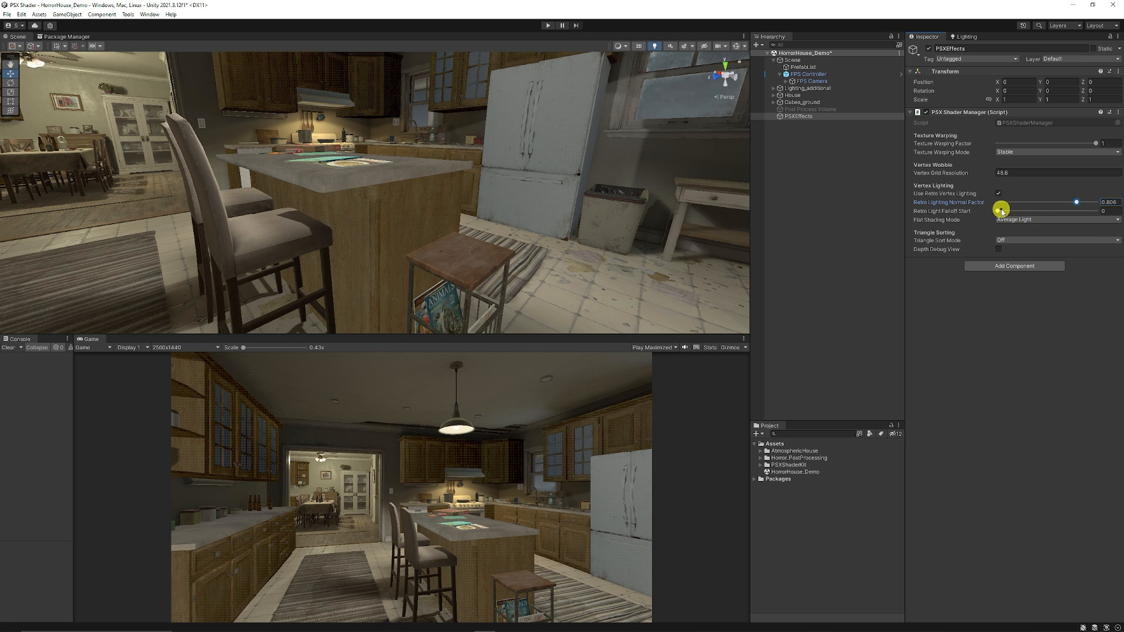
# Settle the light falloff start near 0.48 and adjust the texture warping factor slider
pyautogui.moveTo(996, 211); pyautogui.dragTo(1084, 211)
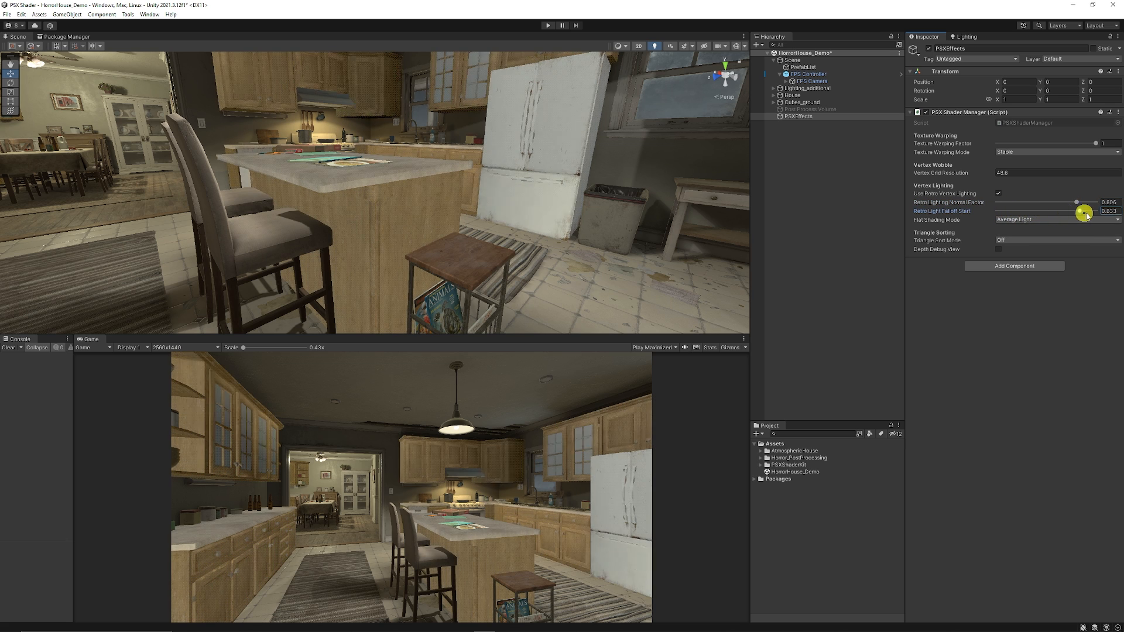
pyautogui.moveTo(1081, 211); pyautogui.dragTo(1085, 211)
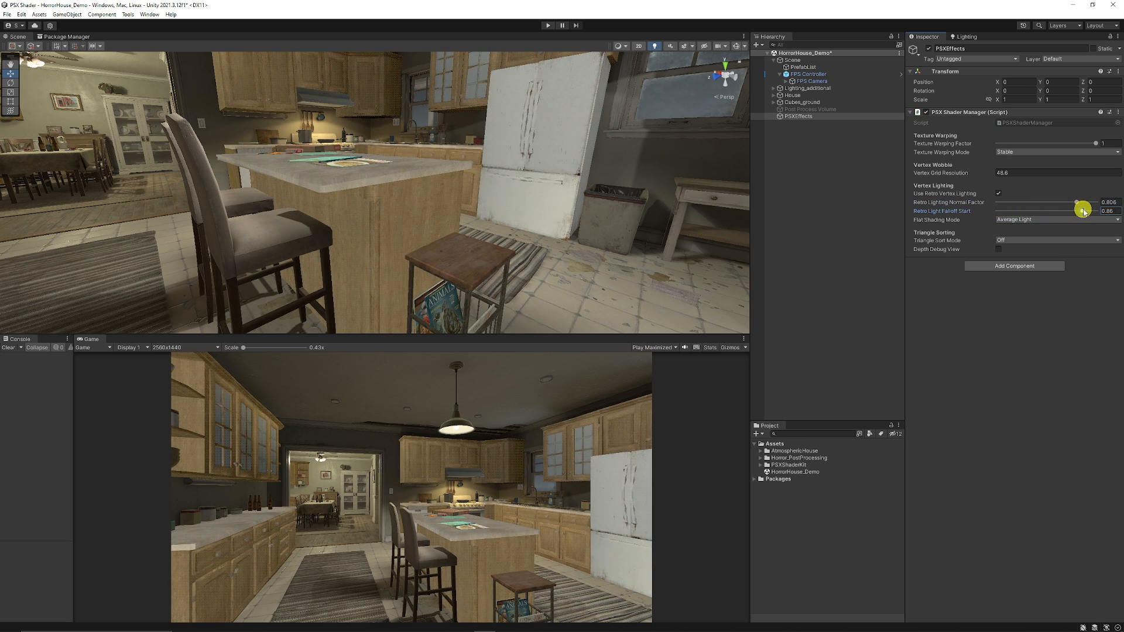
pyautogui.moveTo(1082, 211); pyautogui.dragTo(1032, 208)
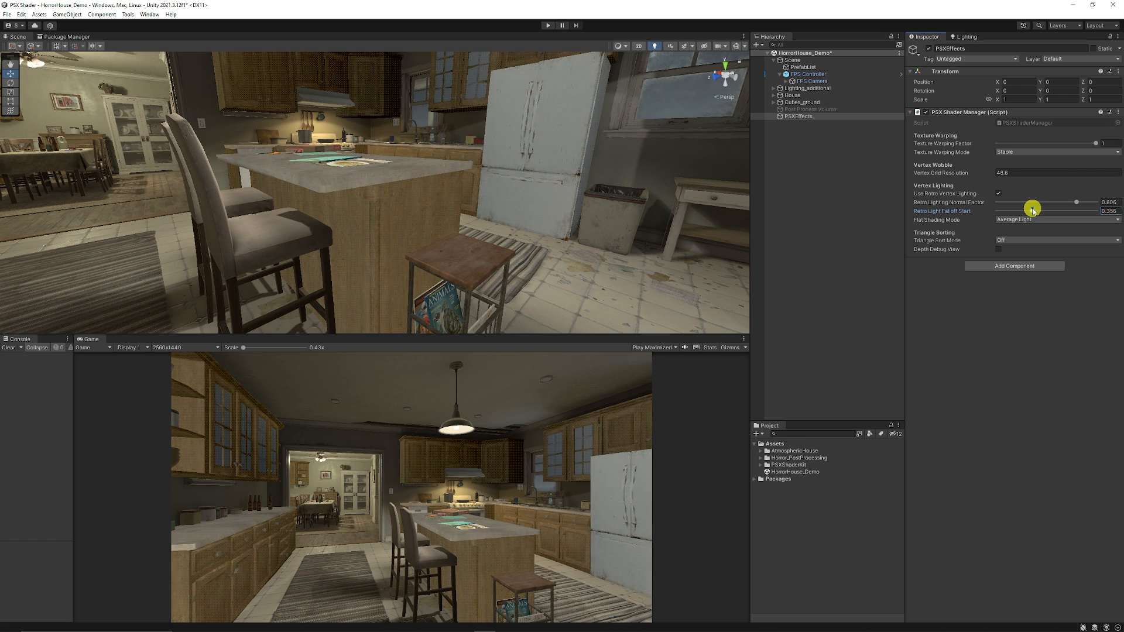
pyautogui.moveTo(1032, 210); pyautogui.dragTo(1044, 210)
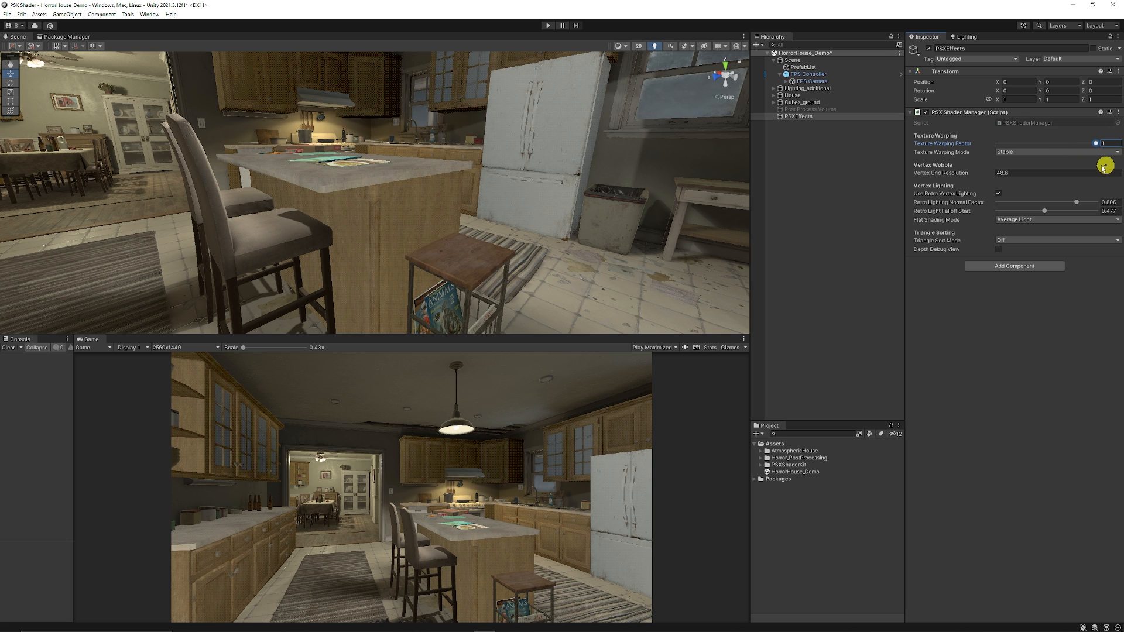
pyautogui.moveTo(1095, 143); pyautogui.dragTo(1022, 142)
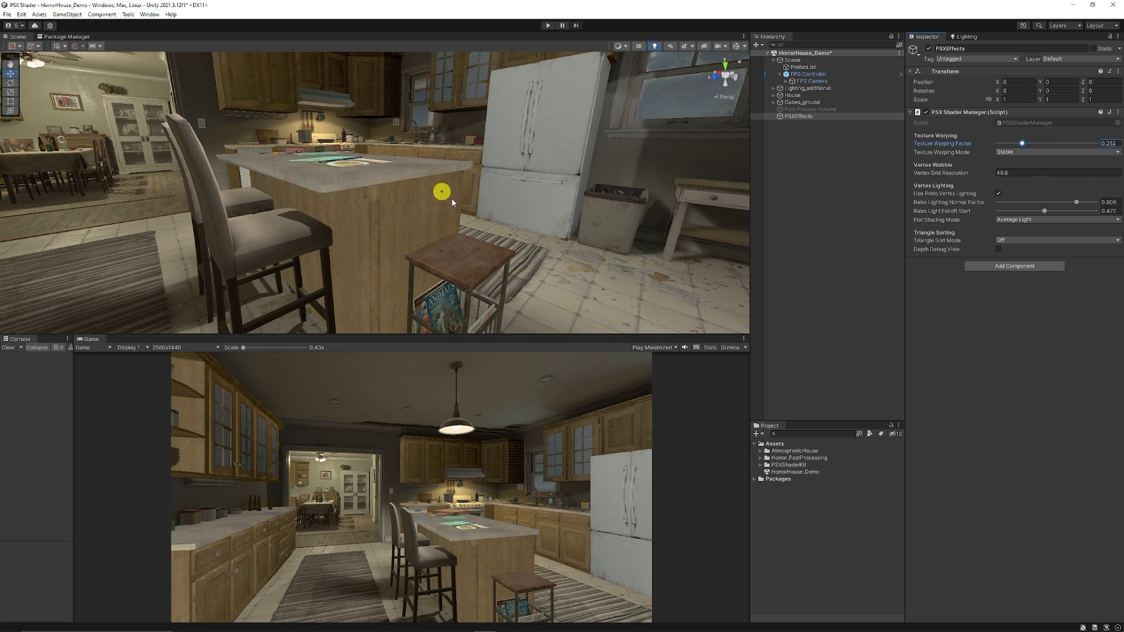
pyautogui.moveTo(1022, 143); pyautogui.dragTo(1104, 143)
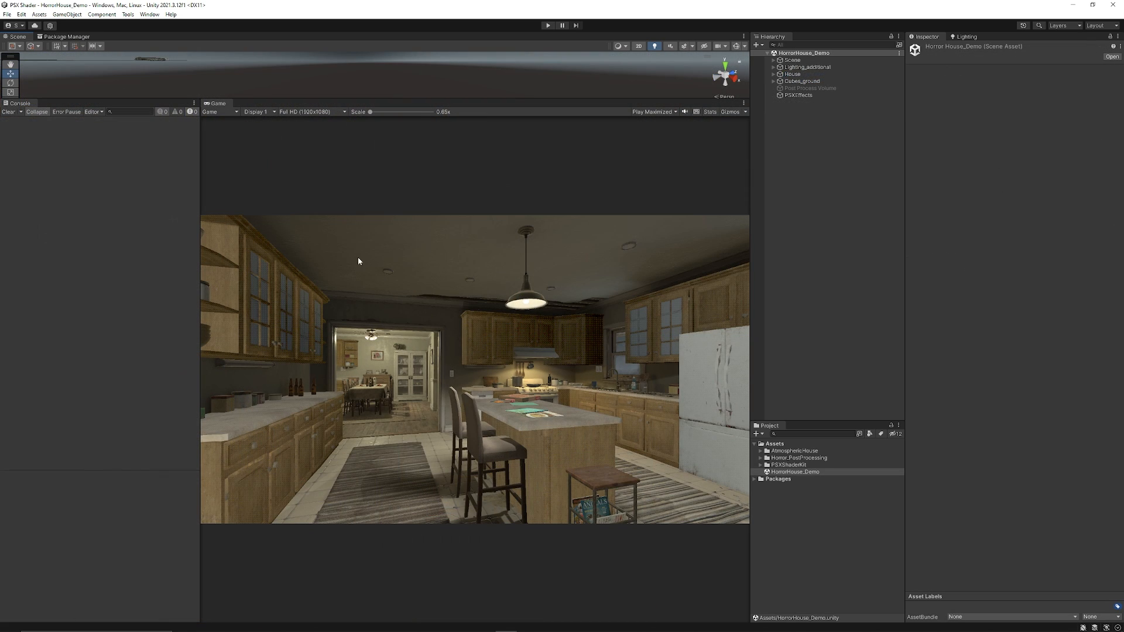
pyautogui.moveTo(360, 227)
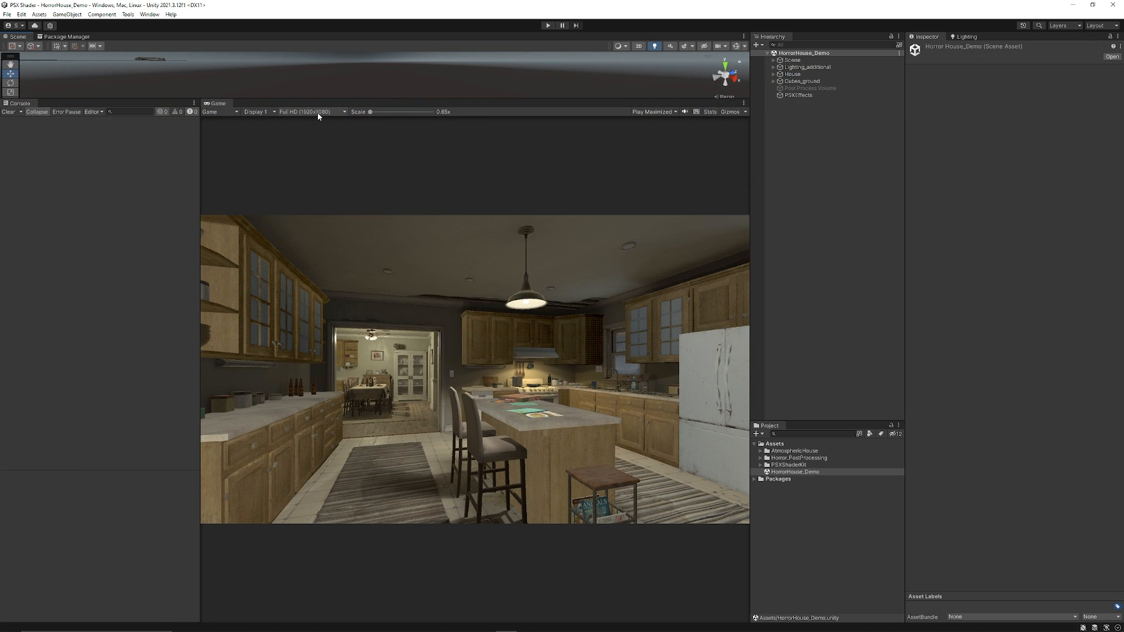
# Preview the game at the PS1 320x240 resolution
pyautogui.click(312, 111)
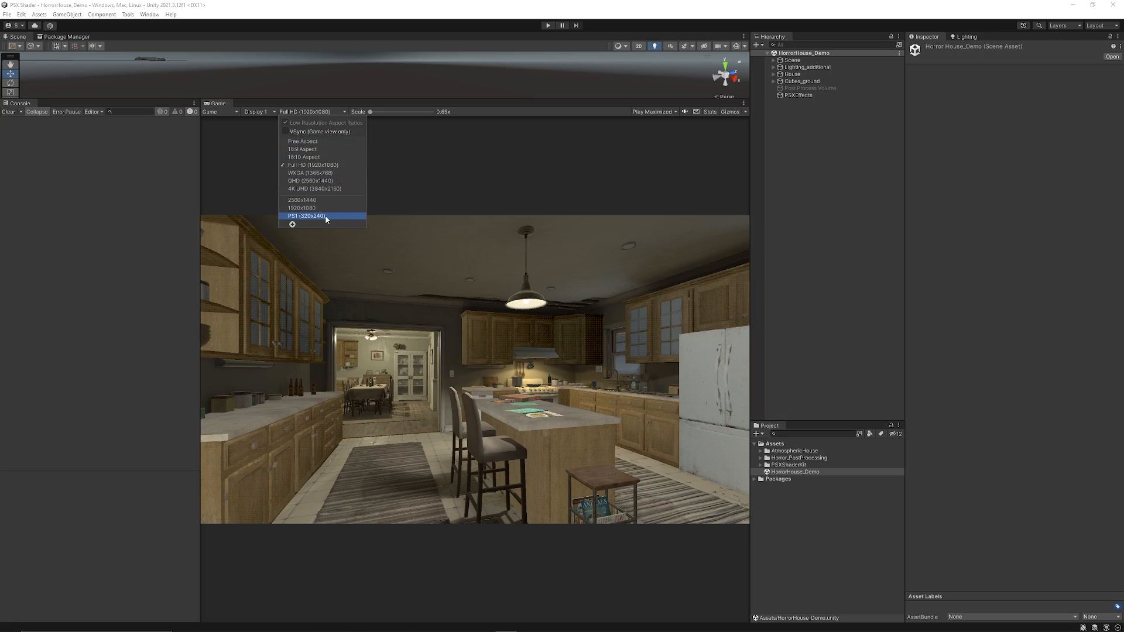
pyautogui.click(306, 216)
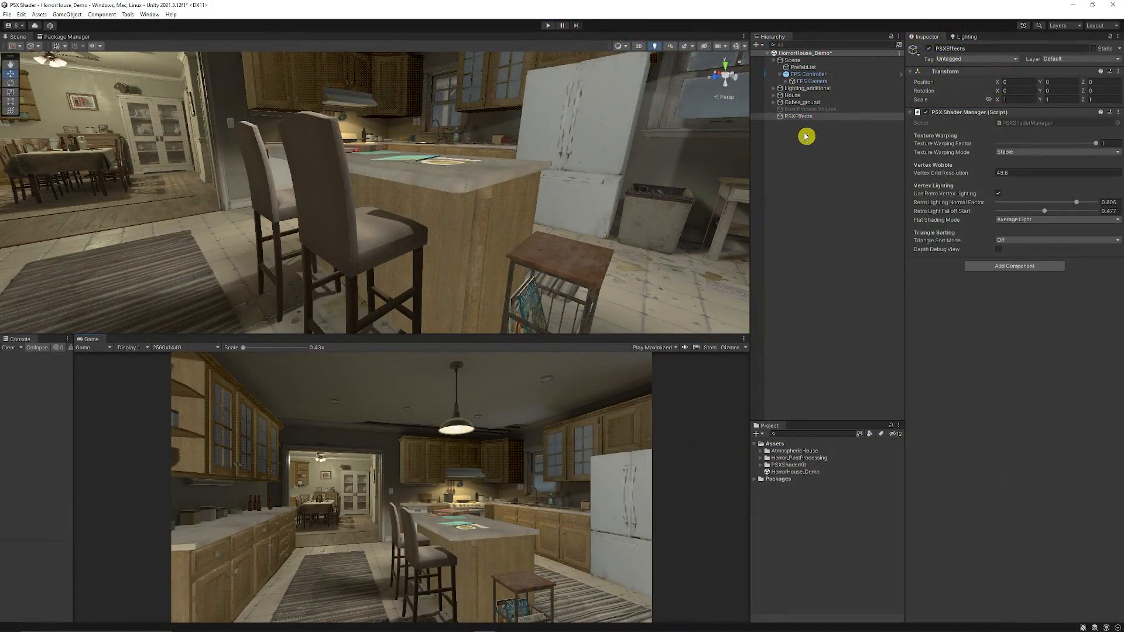
pyautogui.moveTo(792, 128)
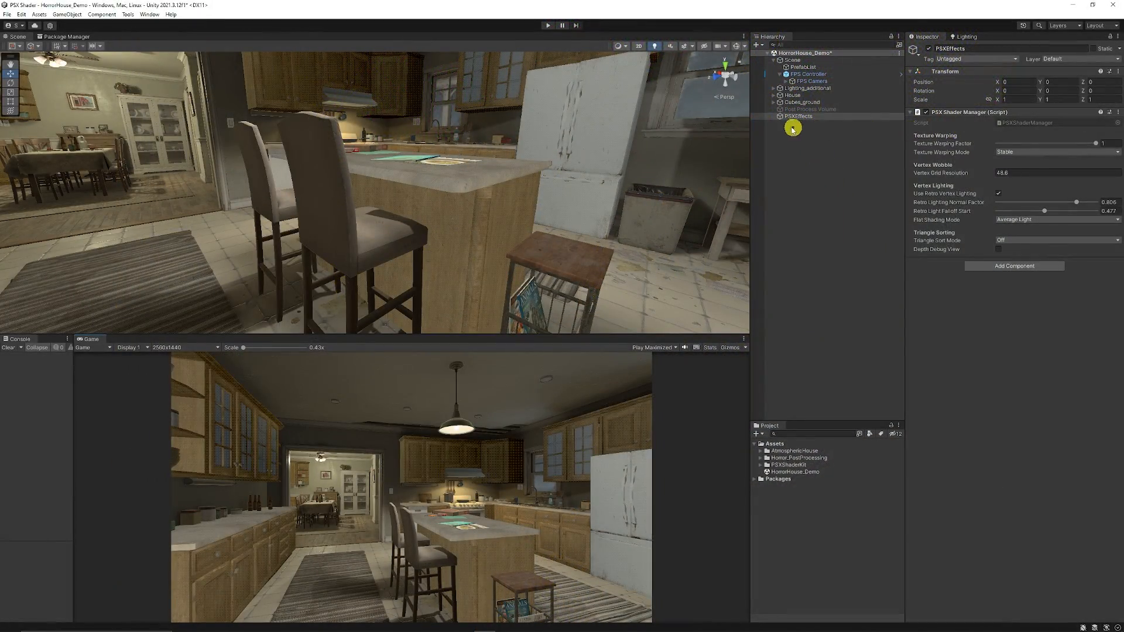
pyautogui.moveTo(813, 132)
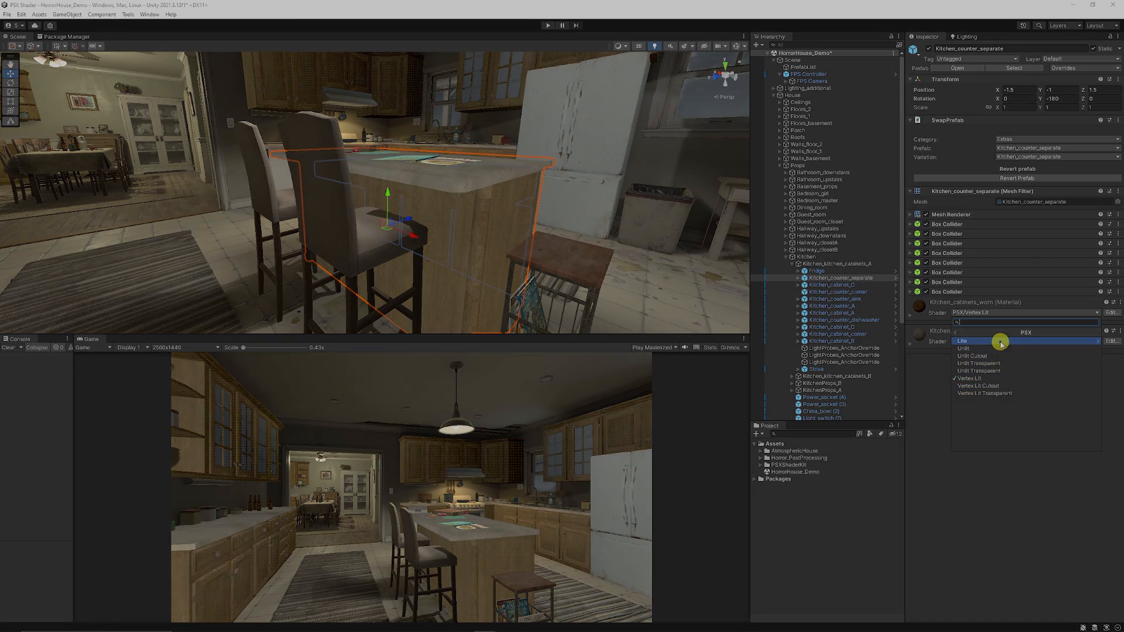
# Leave Unity for SpeedTutor's Patreon page in the browser
pyautogui.click(546, 25)
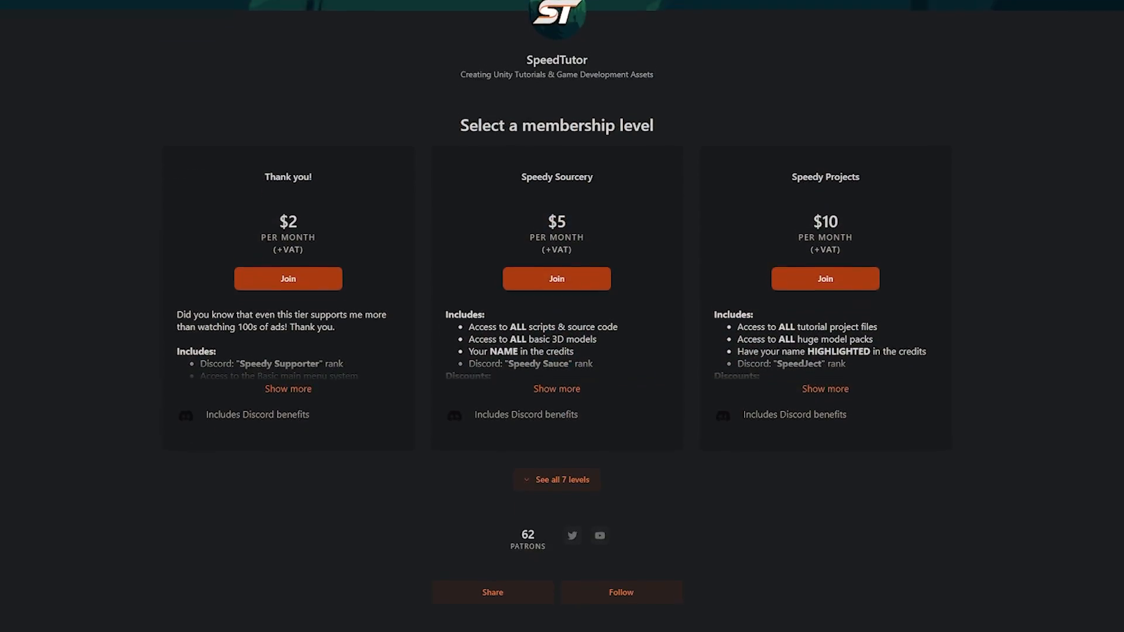
pyautogui.scroll(-3)
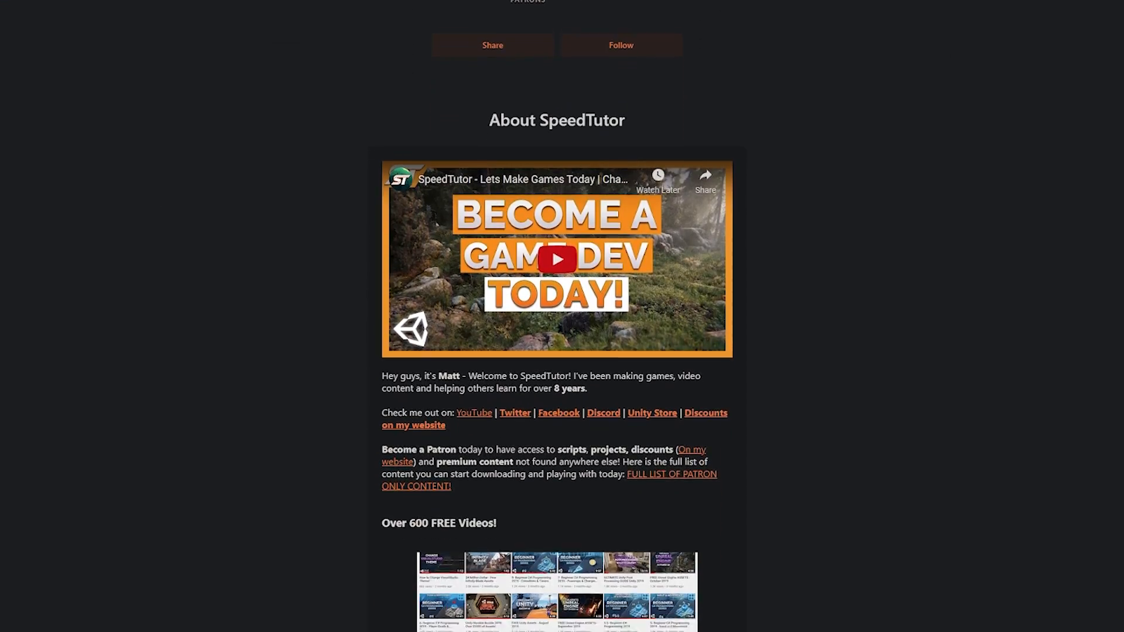
pyautogui.scroll(-3)
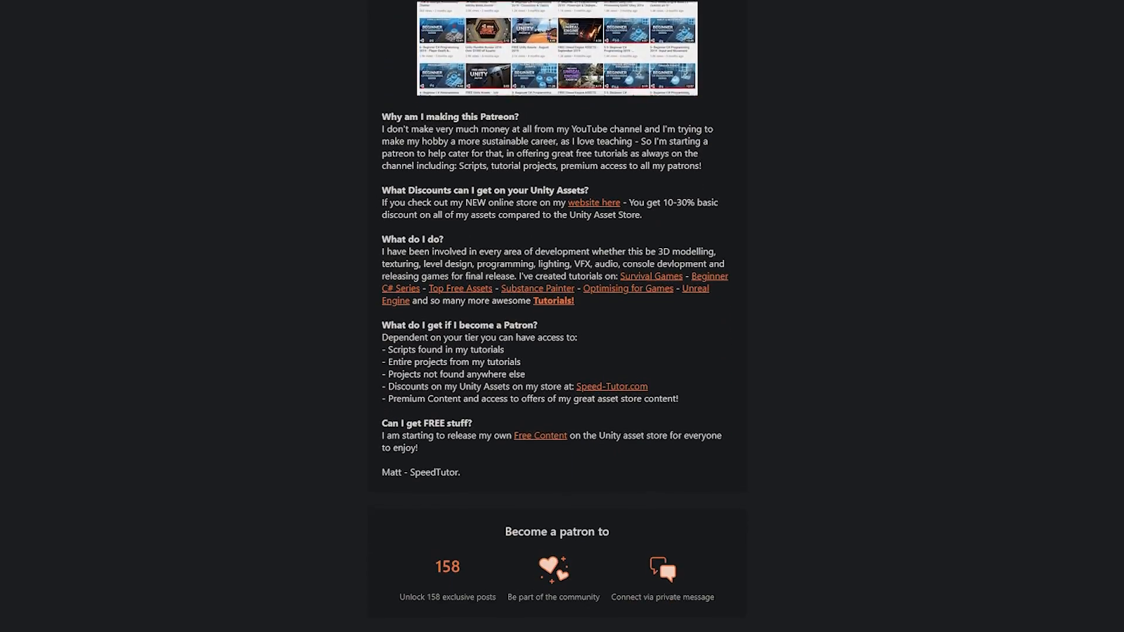
pyautogui.scroll(-3)
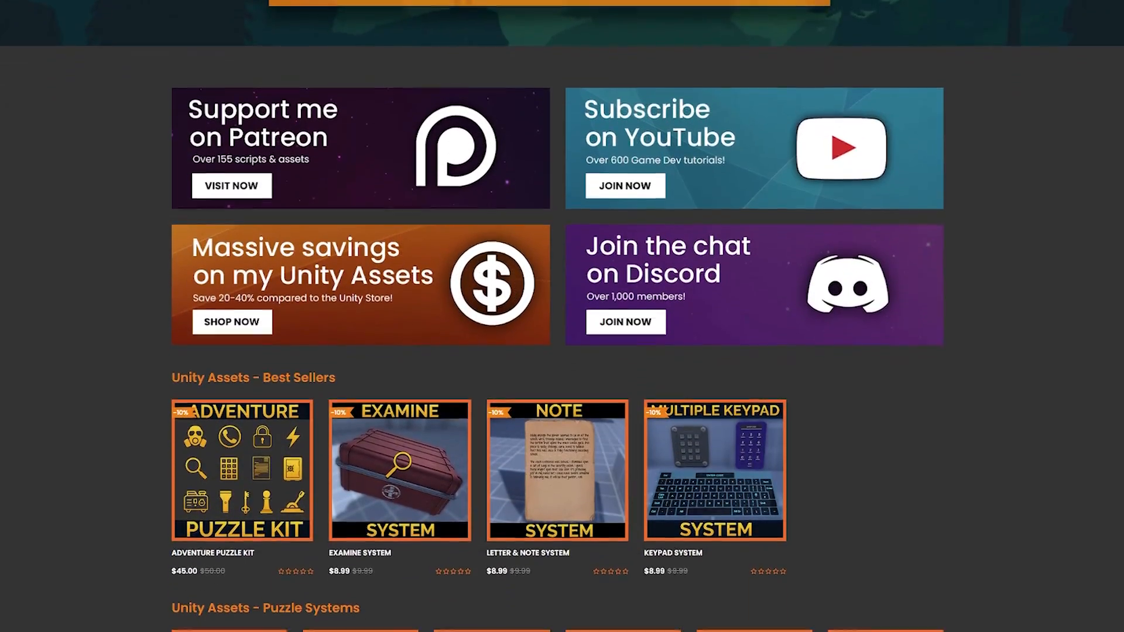
pyautogui.scroll(-3)
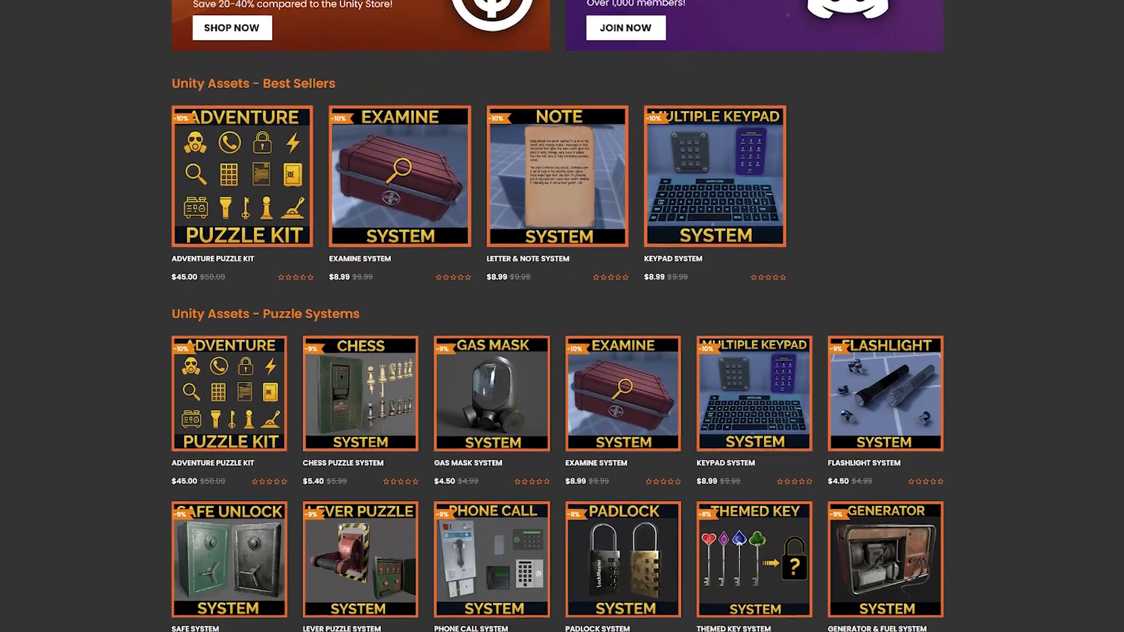
pyautogui.scroll(-3)
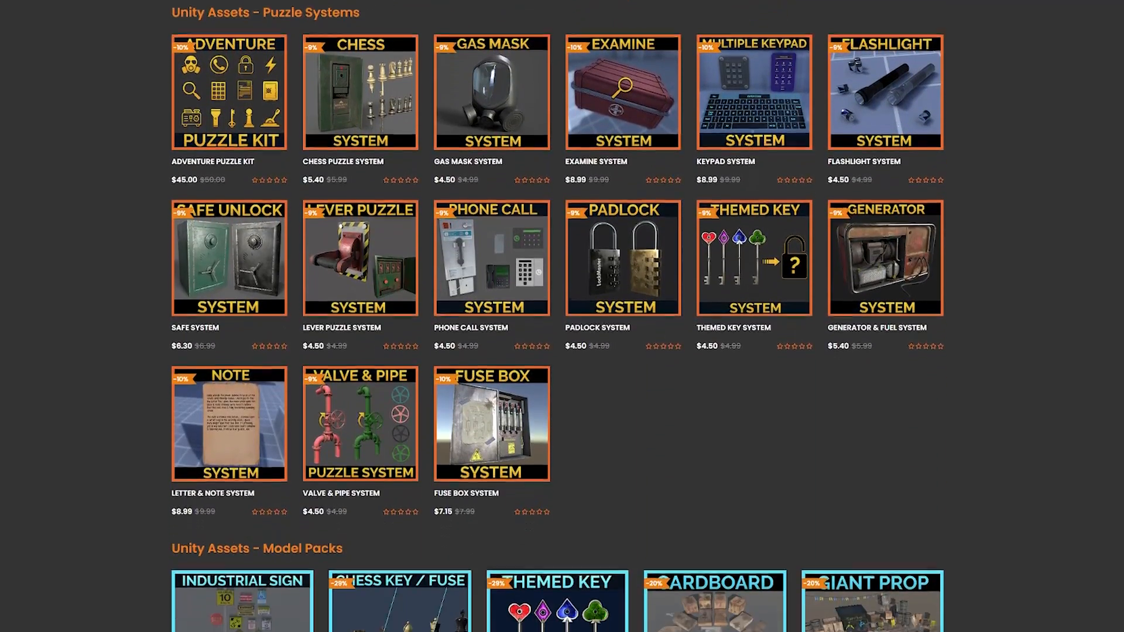